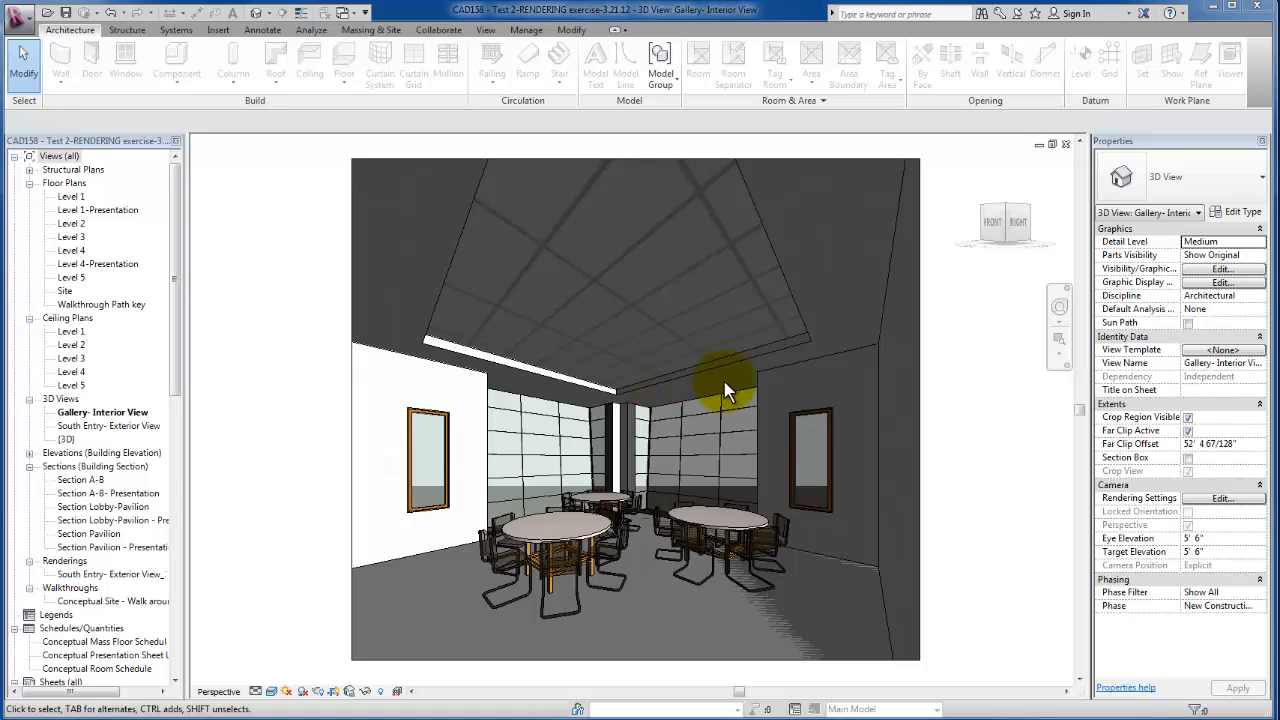
{"action": "mouse_move", "coordinate": [656, 210]}
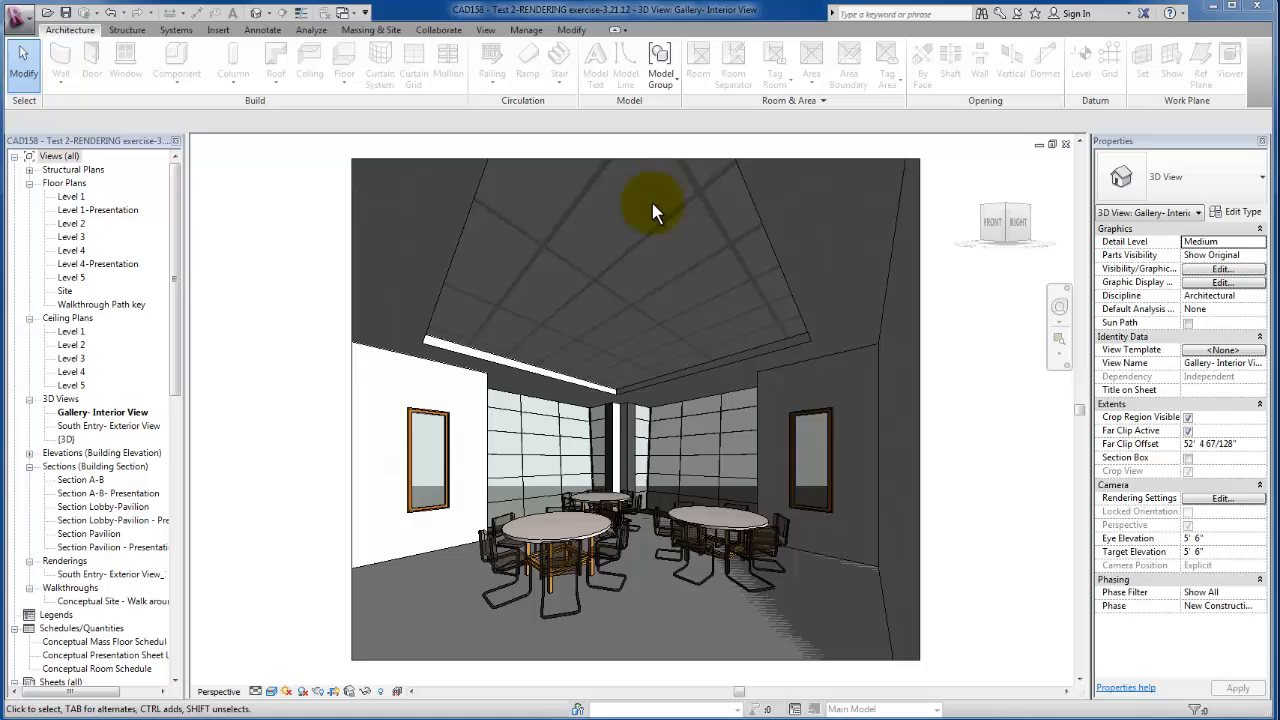
{"action": "mouse_move", "coordinate": [832, 190]}
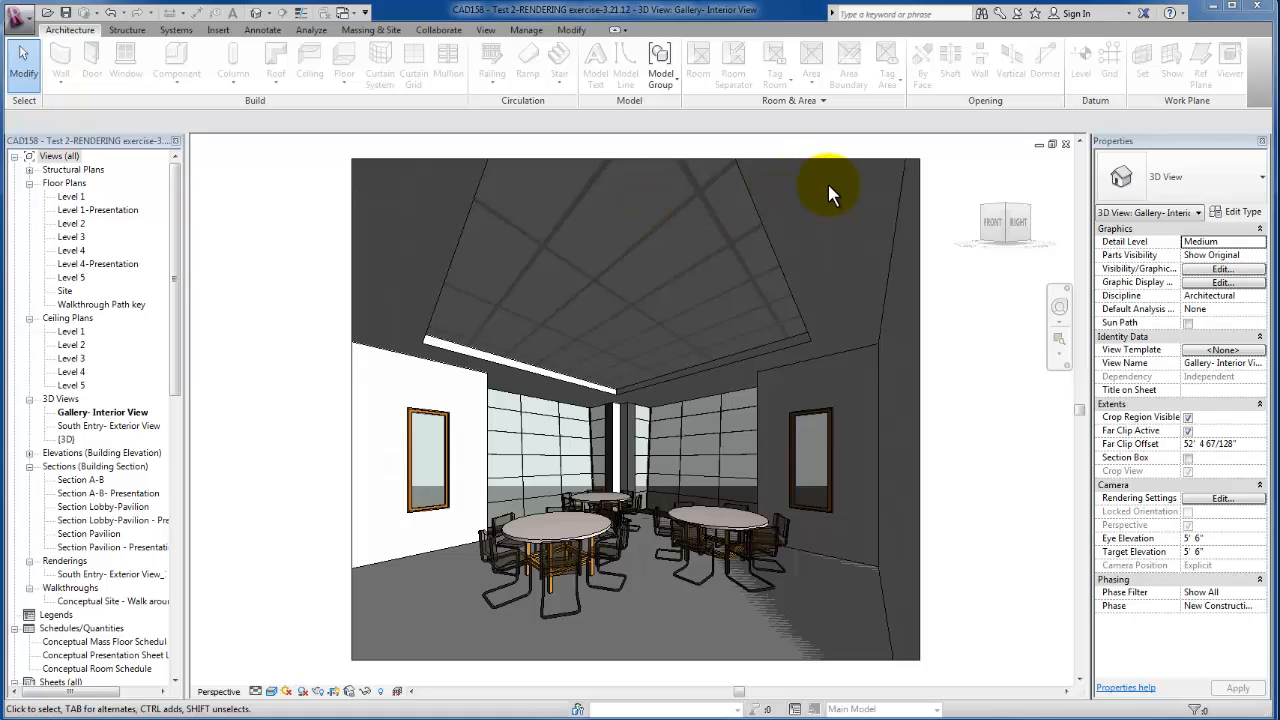
{"action": "mouse_move", "coordinate": [602, 414]}
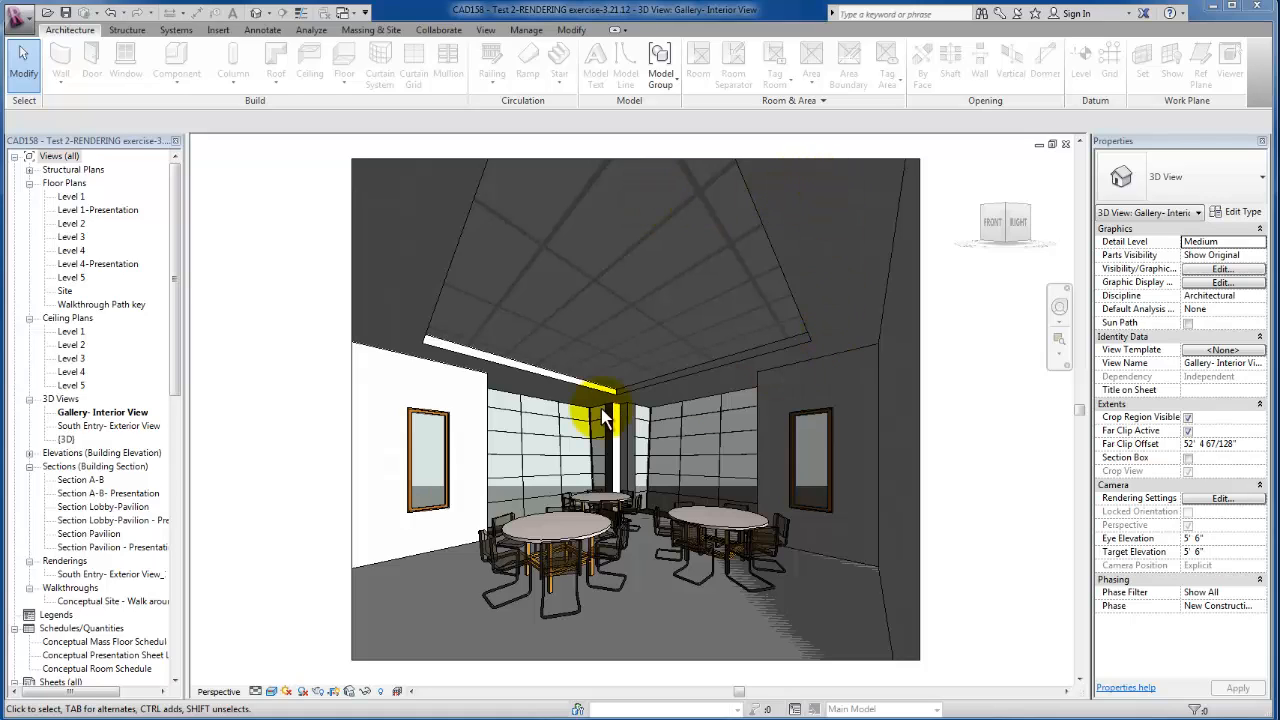
{"action": "mouse_move", "coordinate": [744, 200]}
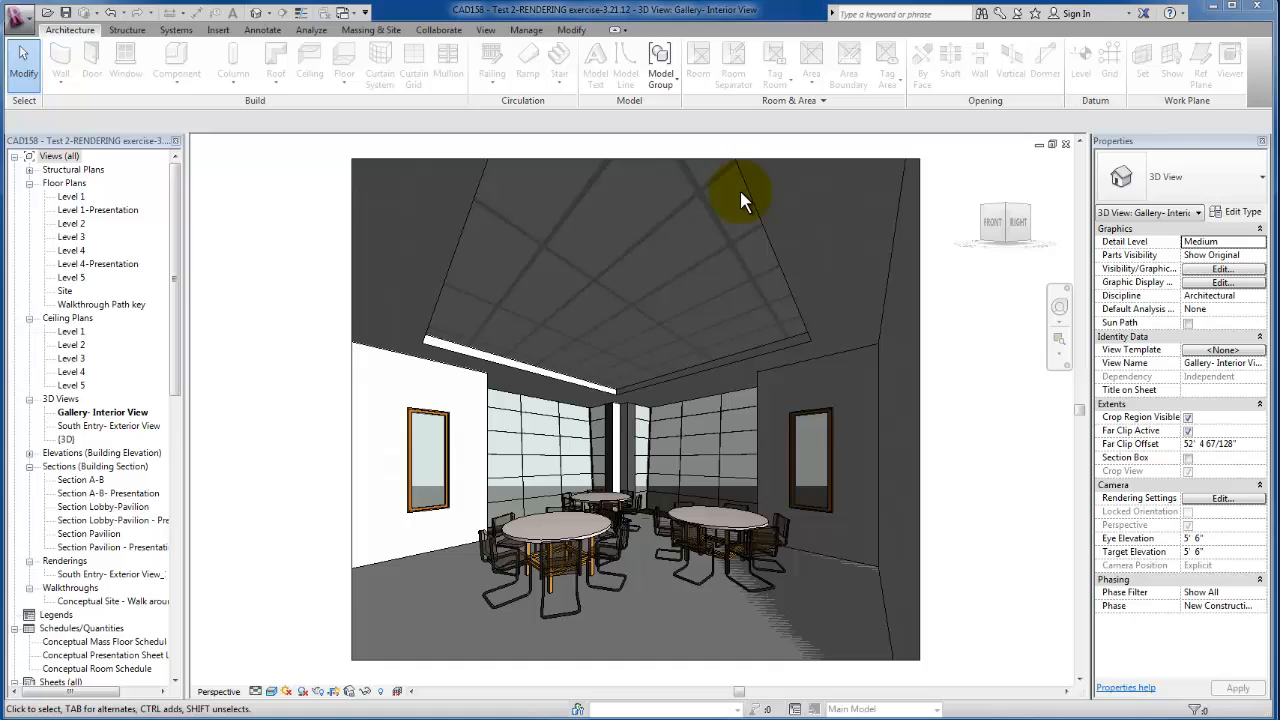
{"action": "mouse_move", "coordinate": [740, 200]}
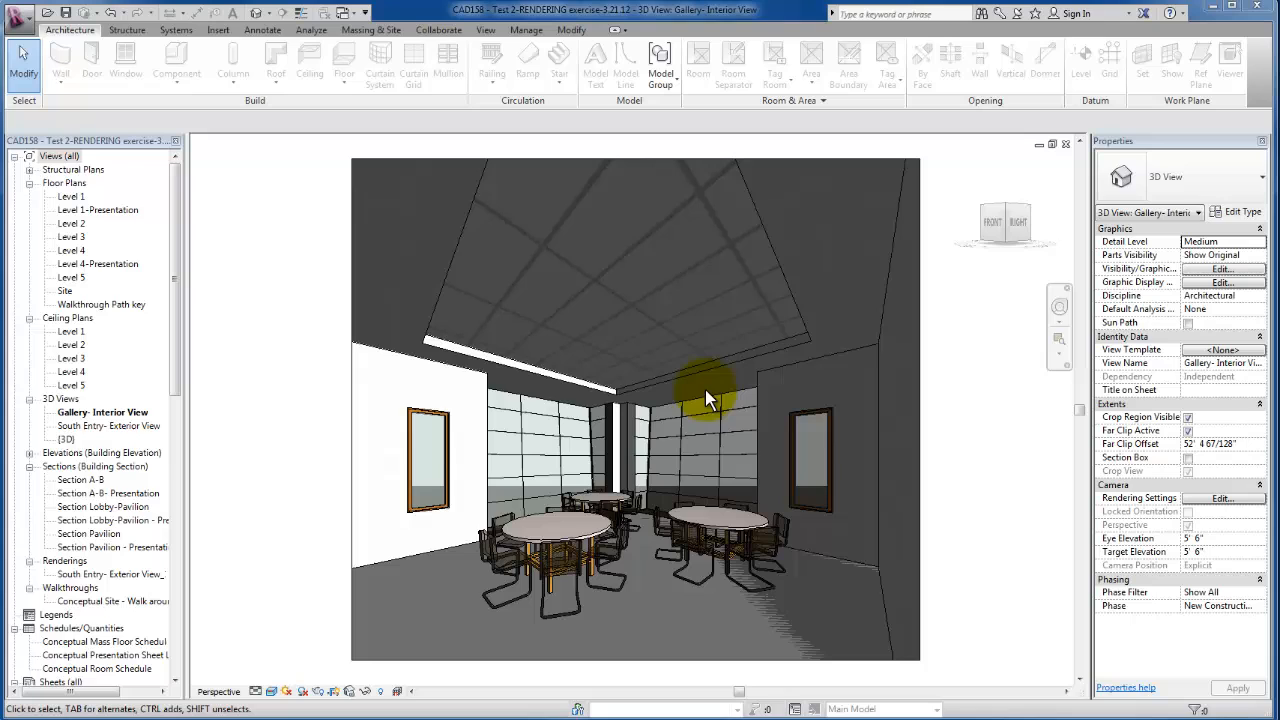
{"action": "mouse_move", "coordinate": [284, 480]}
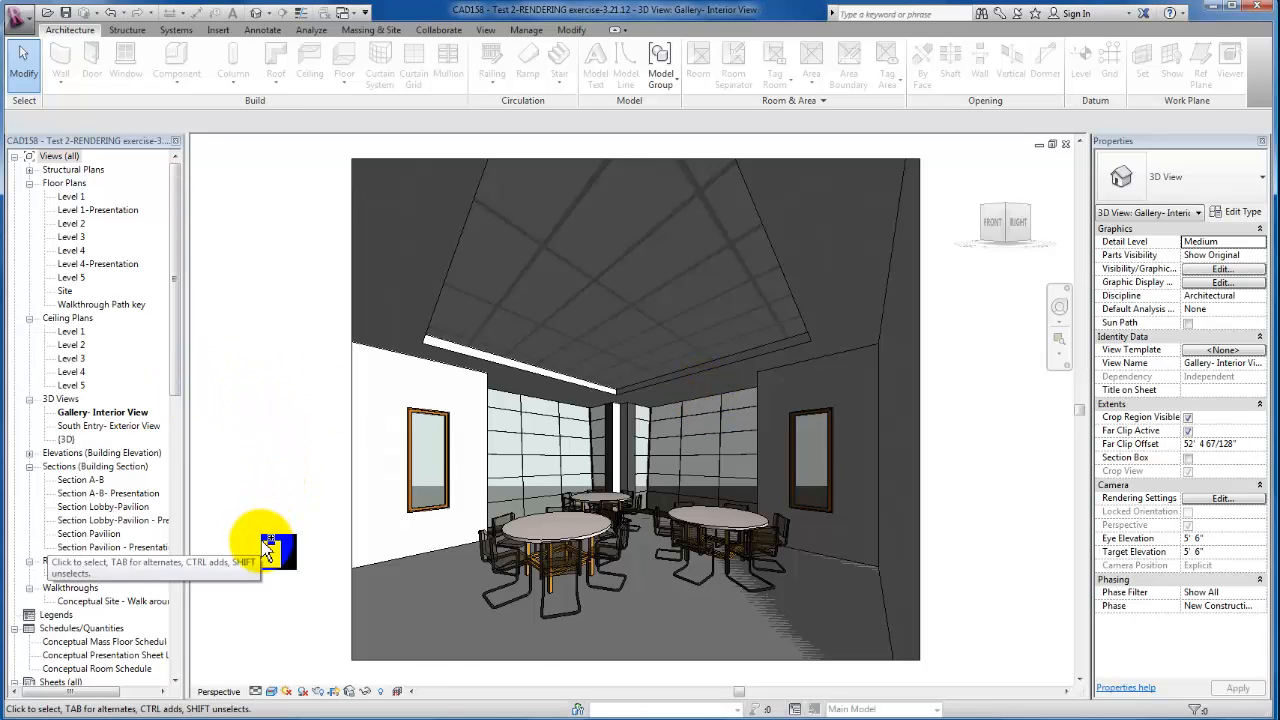
Show the Level 1 floor plan and clear the Gallery room selection
{"action": "double_click", "coordinate": [68, 196]}
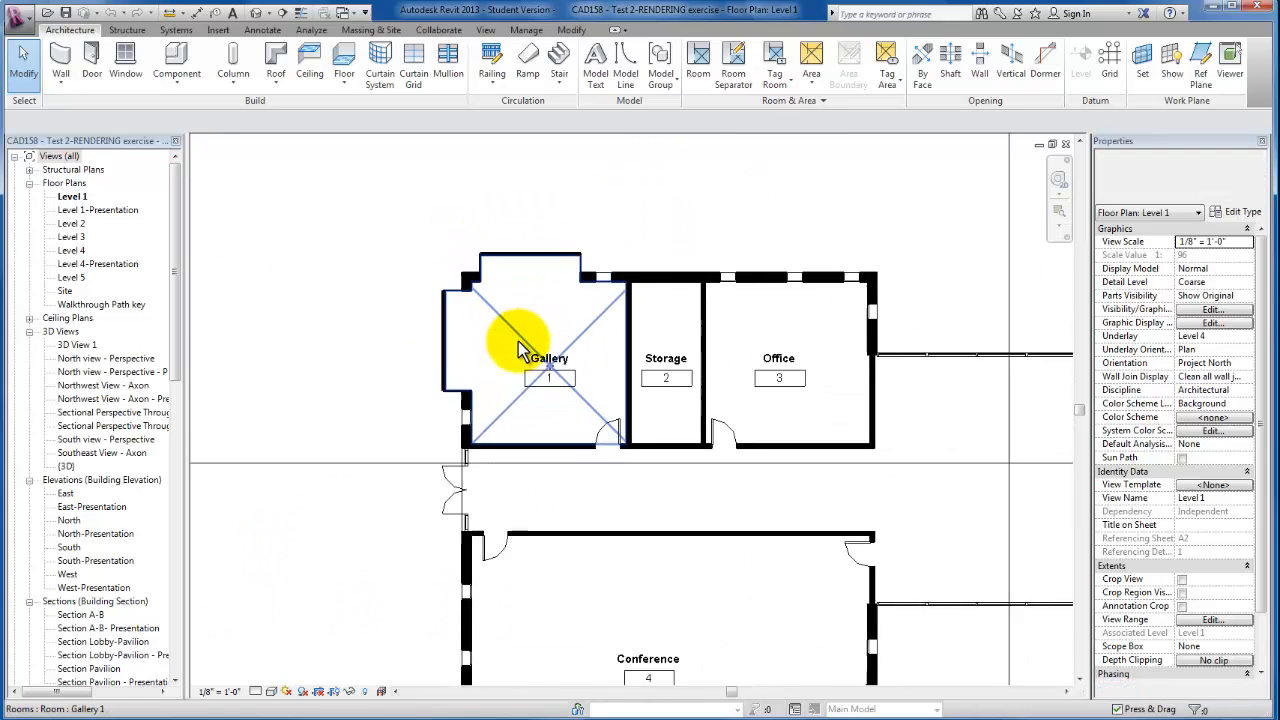
{"action": "left_click", "coordinate": [818, 358]}
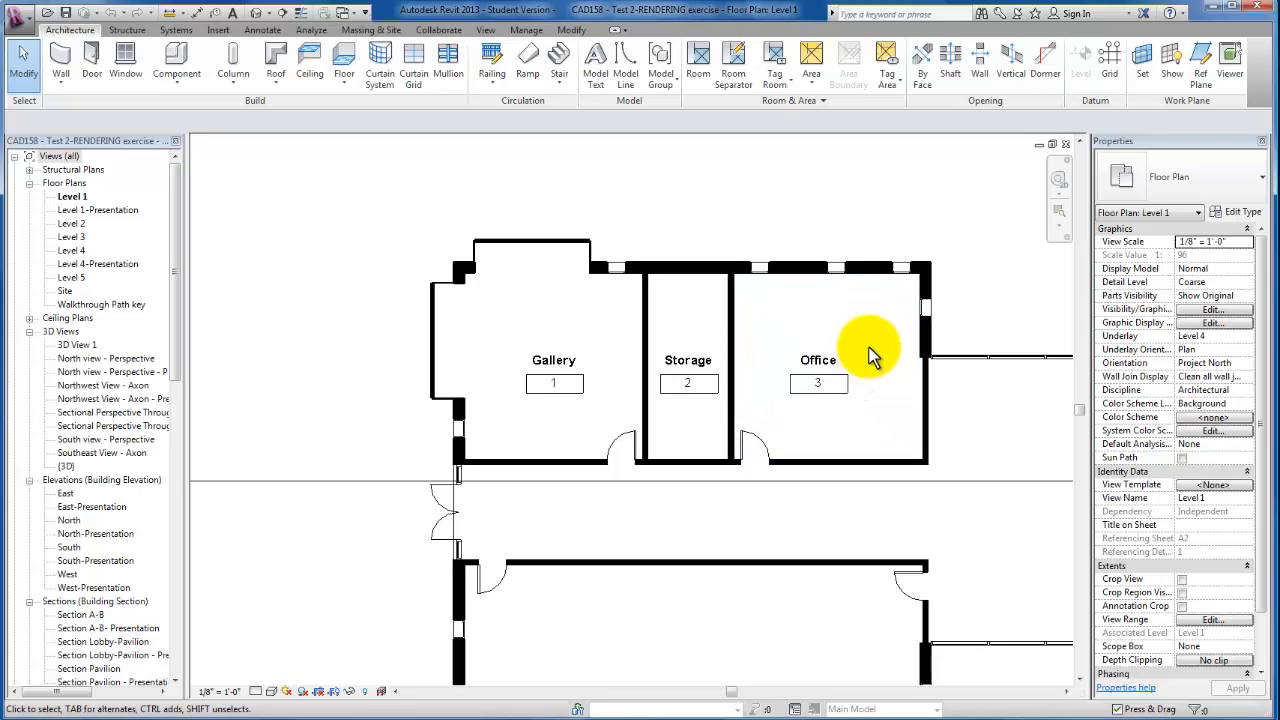
{"action": "mouse_move", "coordinate": [524, 304]}
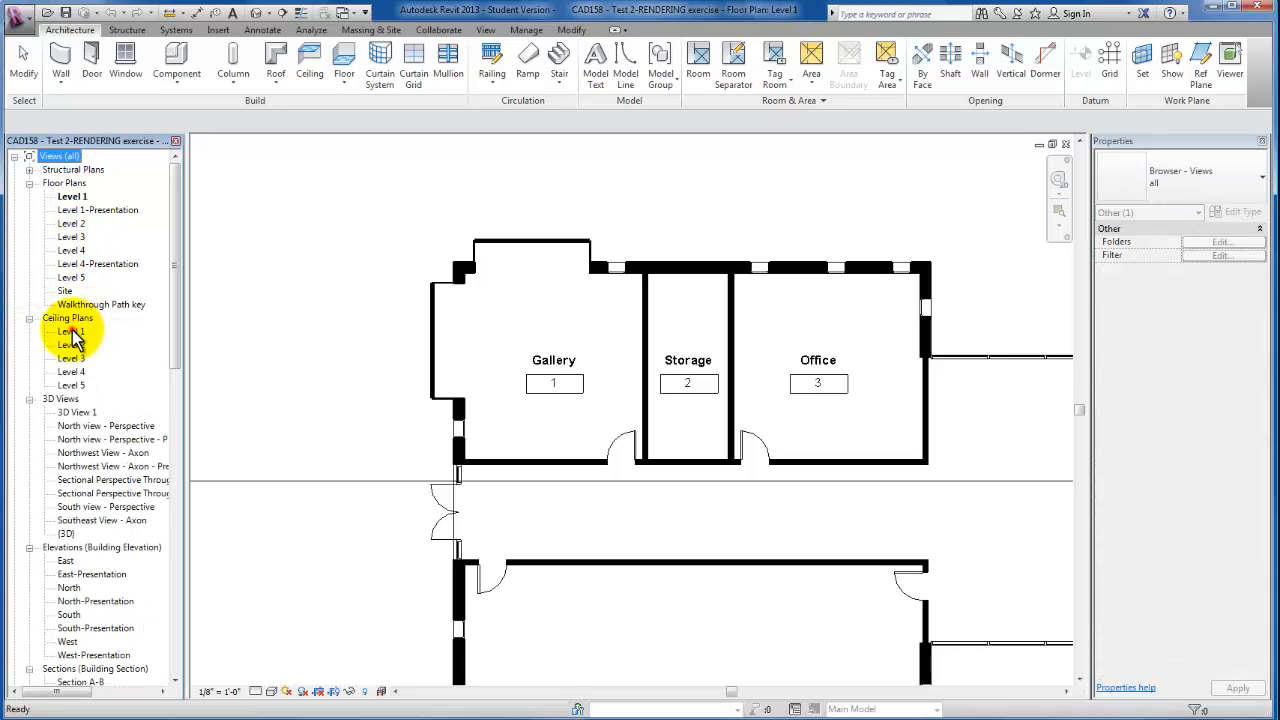
Switch to the Level 1 reflected ceiling plan and start the Ceiling placement tool
{"action": "double_click", "coordinate": [72, 332]}
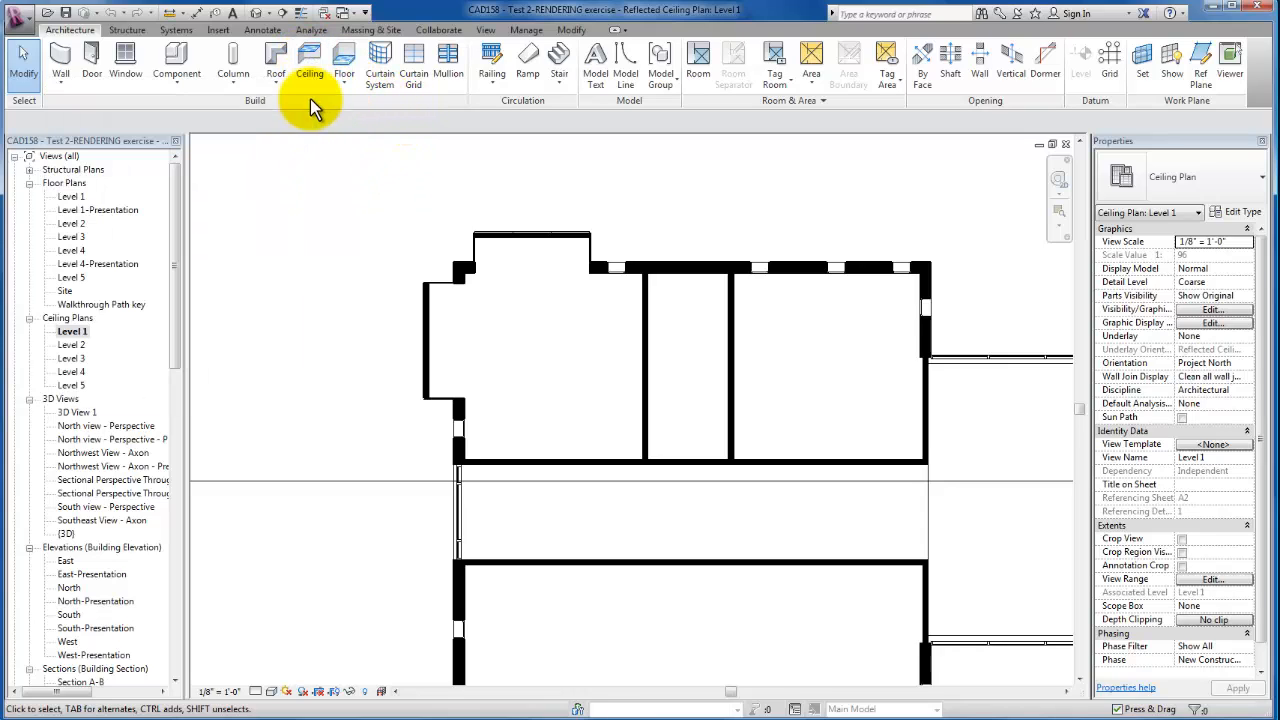
{"action": "mouse_move", "coordinate": [310, 62]}
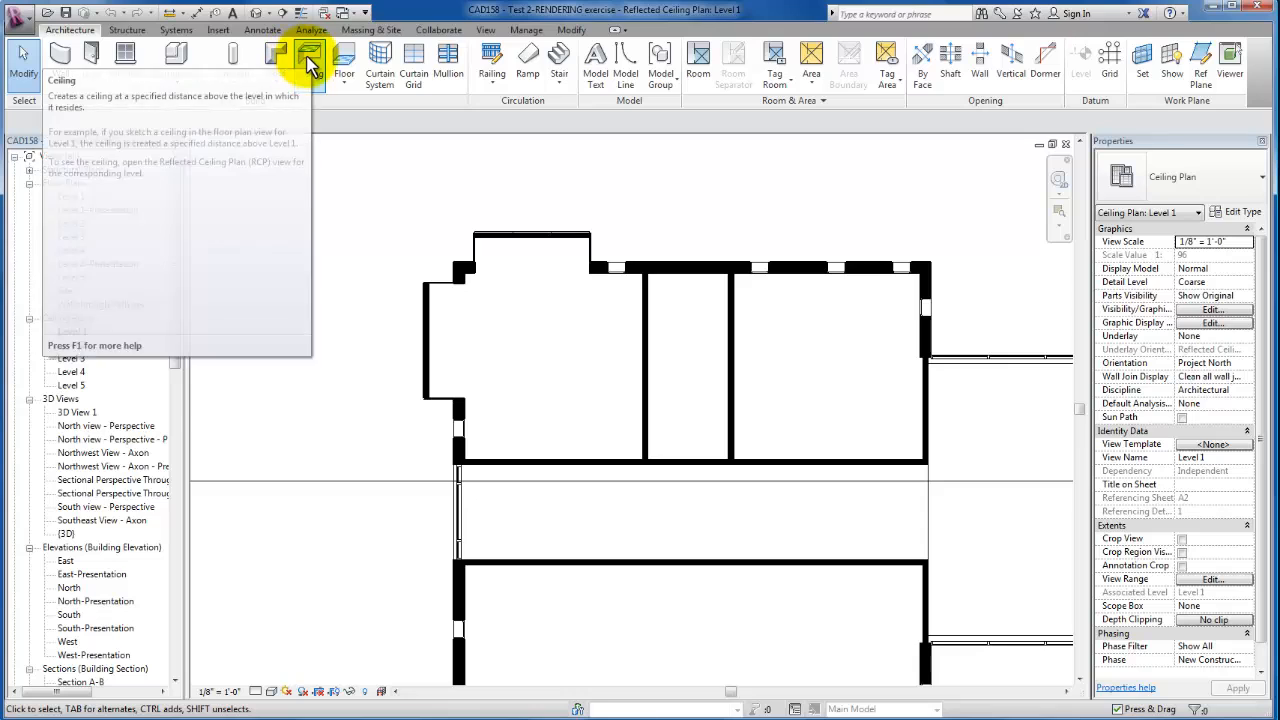
{"action": "left_click", "coordinate": [306, 56]}
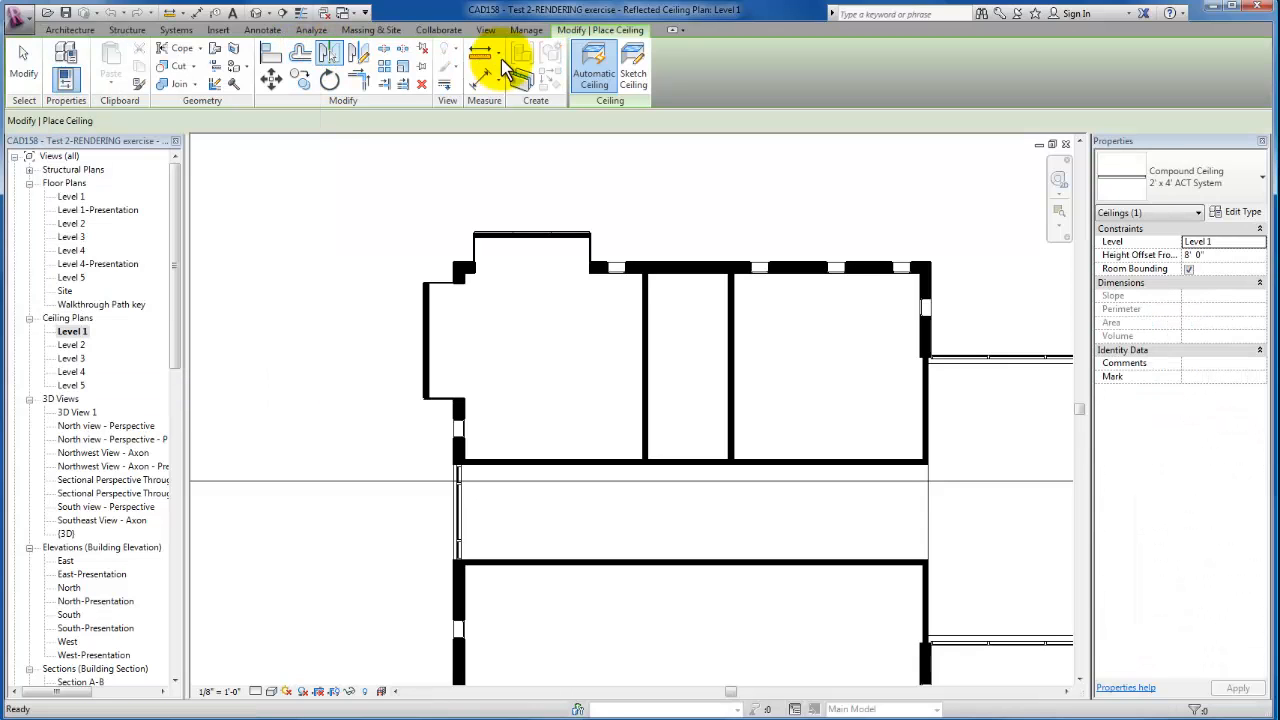
{"action": "mouse_move", "coordinate": [604, 76]}
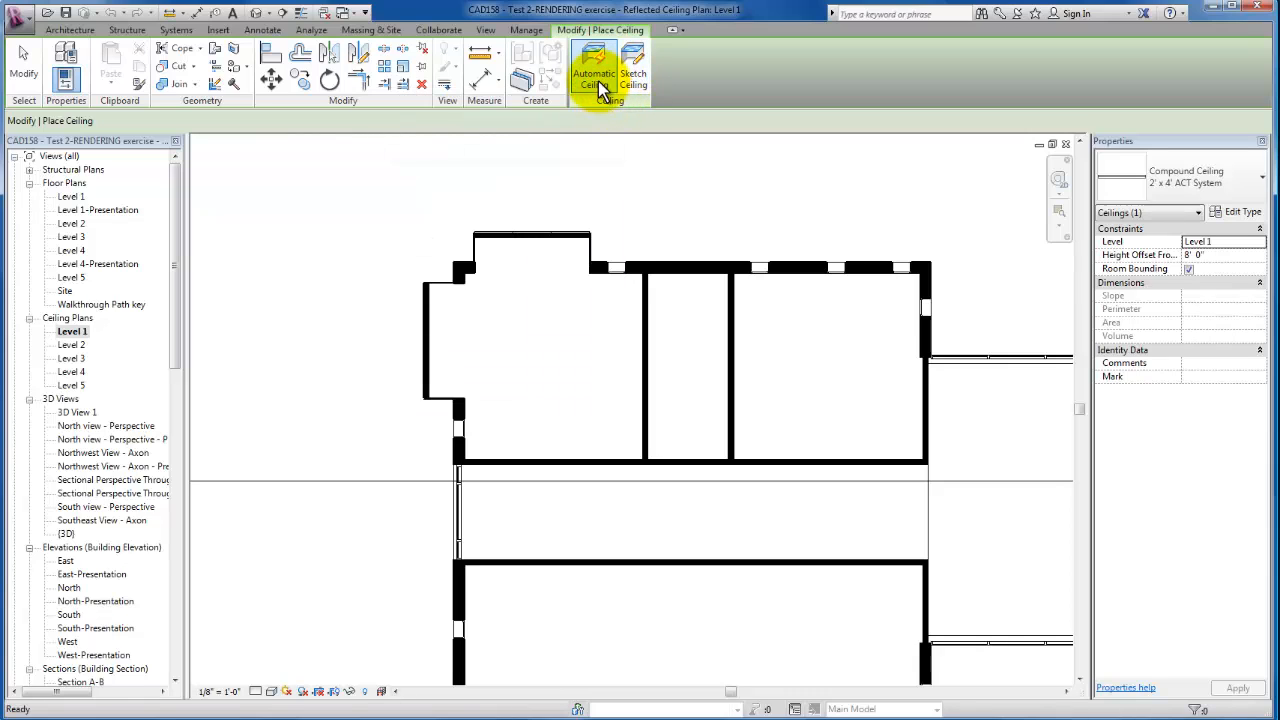
{"action": "mouse_move", "coordinate": [636, 80]}
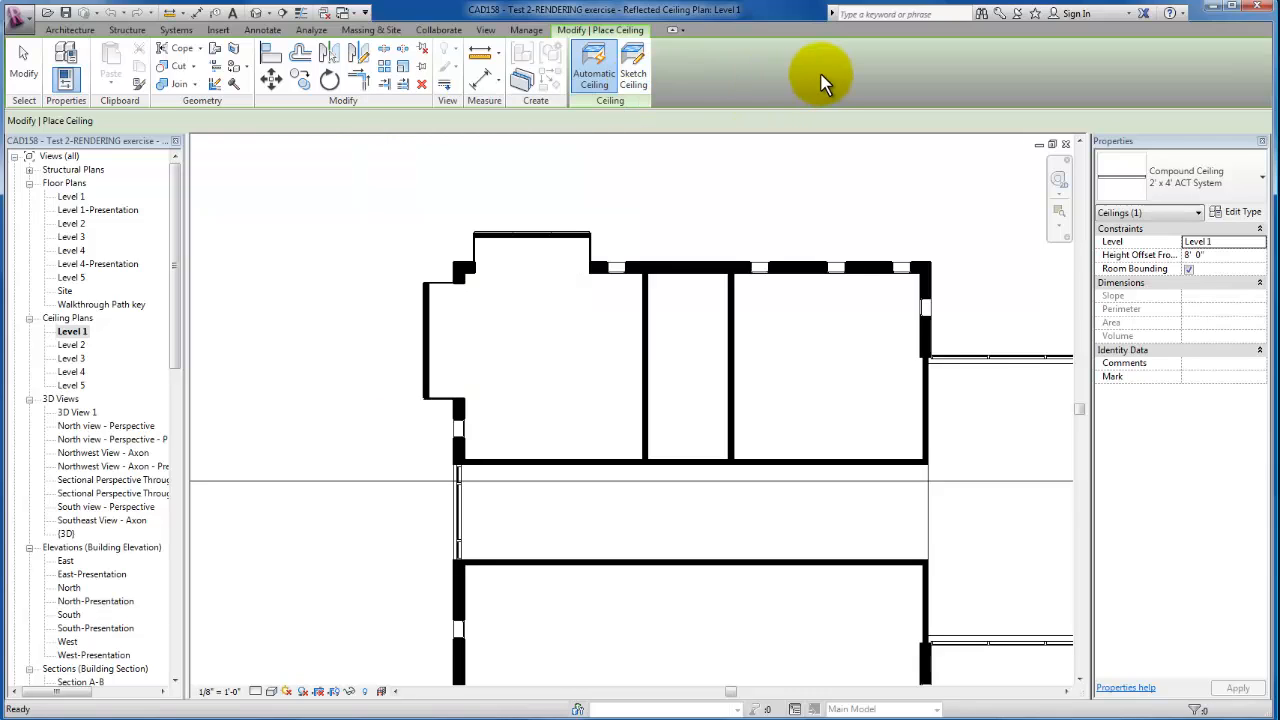
{"action": "mouse_move", "coordinate": [592, 72]}
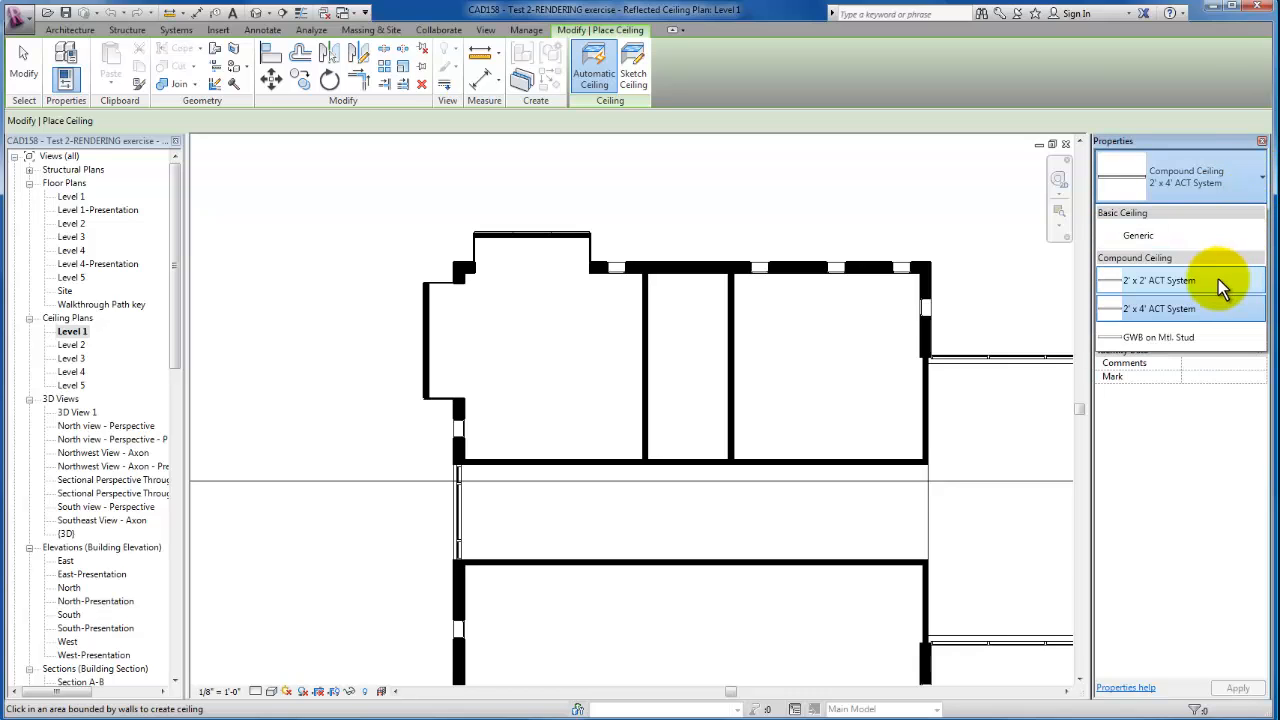
Place a 2' x 4' ACT ceiling in the Office and a 2' x 2' ACT ceiling in Storage
{"action": "left_click", "coordinate": [1156, 280]}
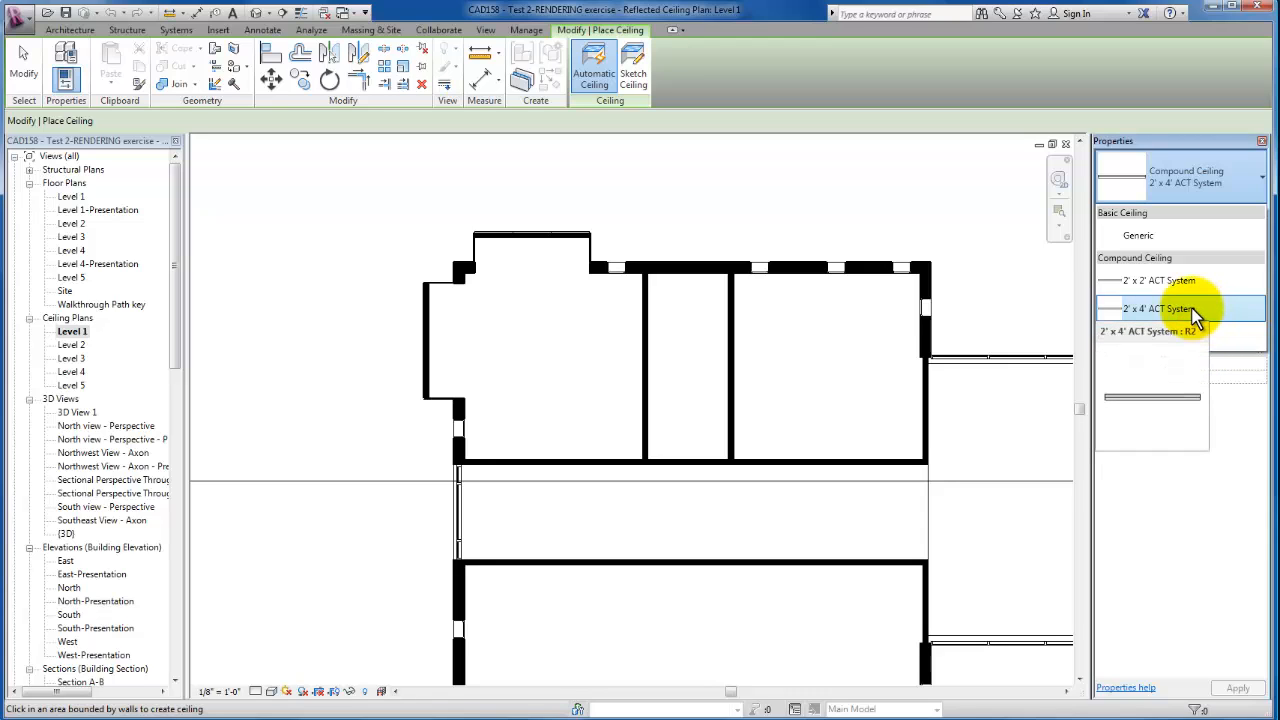
{"action": "left_click", "coordinate": [852, 340]}
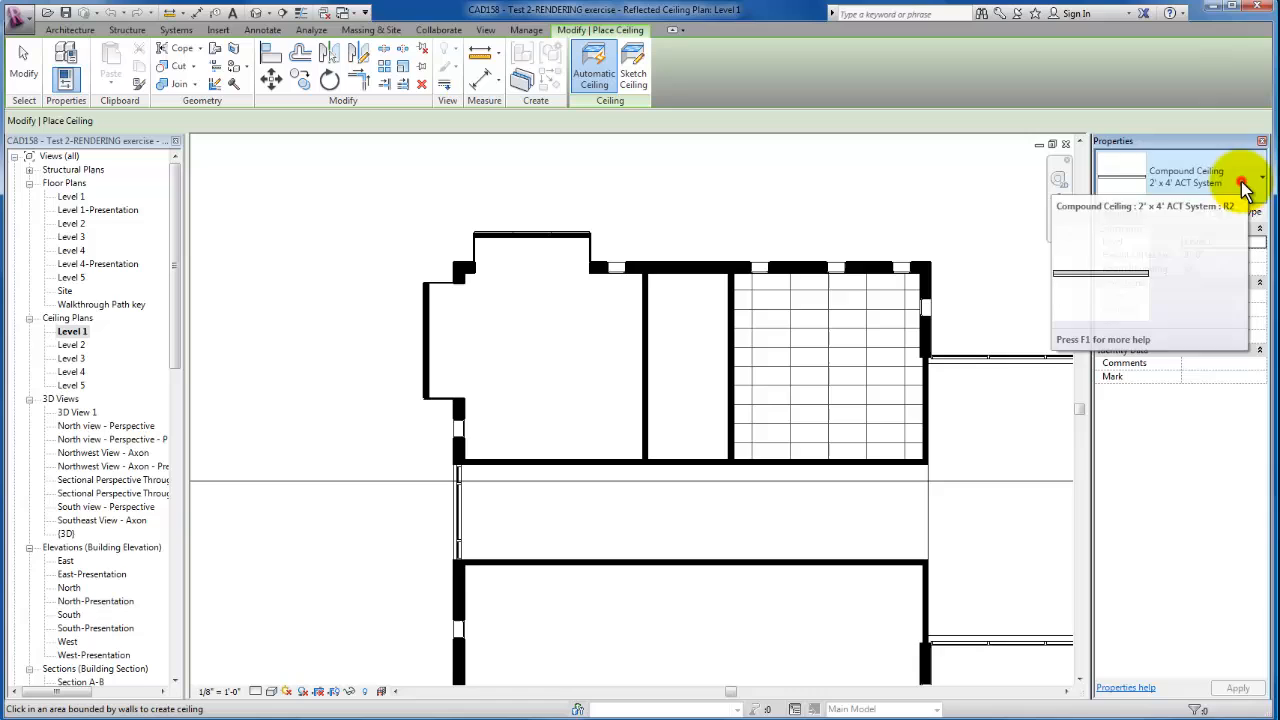
{"action": "left_click", "coordinate": [1246, 184]}
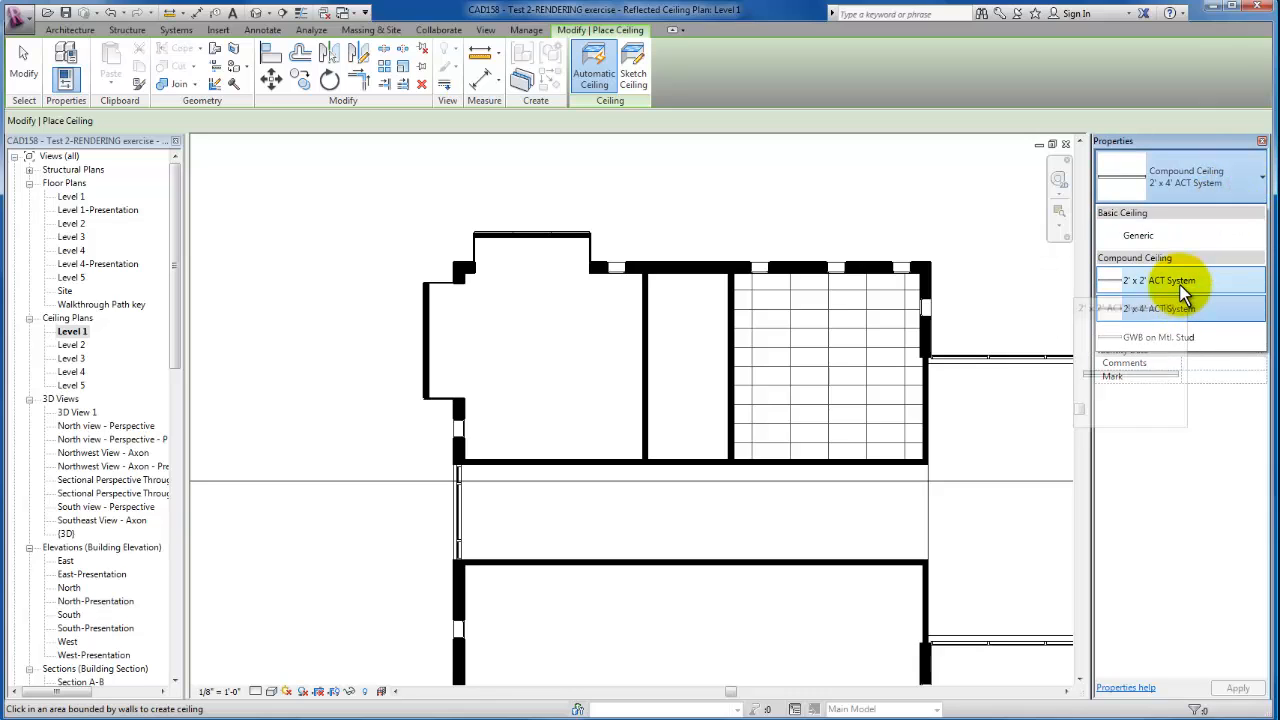
{"action": "left_click", "coordinate": [726, 336]}
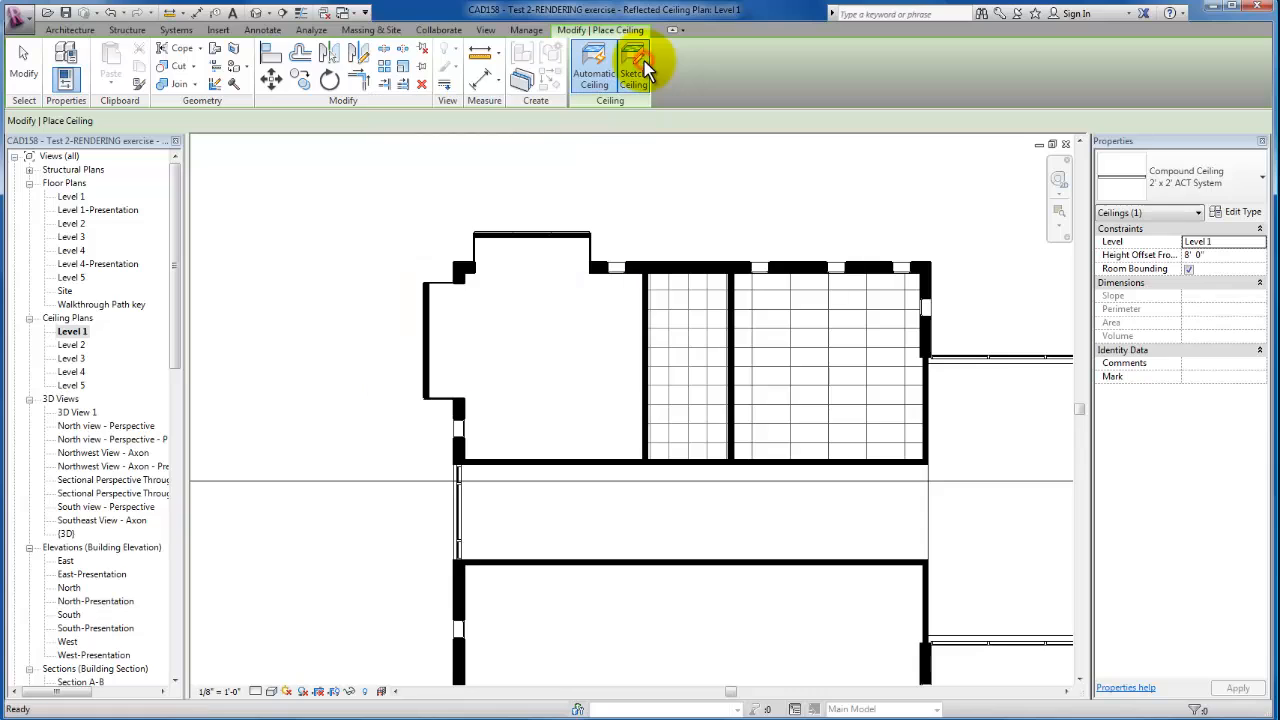
Sketch a rectangular ceiling boundary inside the Gallery room
{"action": "left_click", "coordinate": [634, 68]}
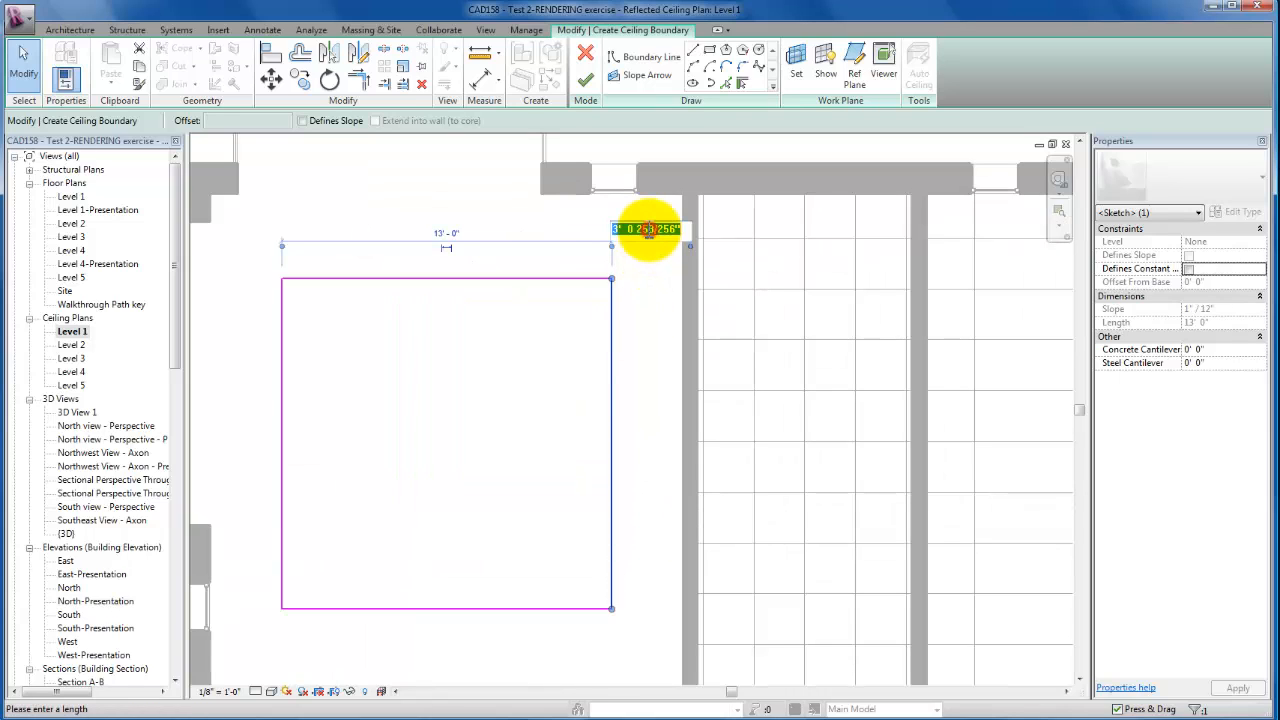
{"action": "left_click_drag", "start_coordinate": [610, 248], "coordinate": [640, 240]}
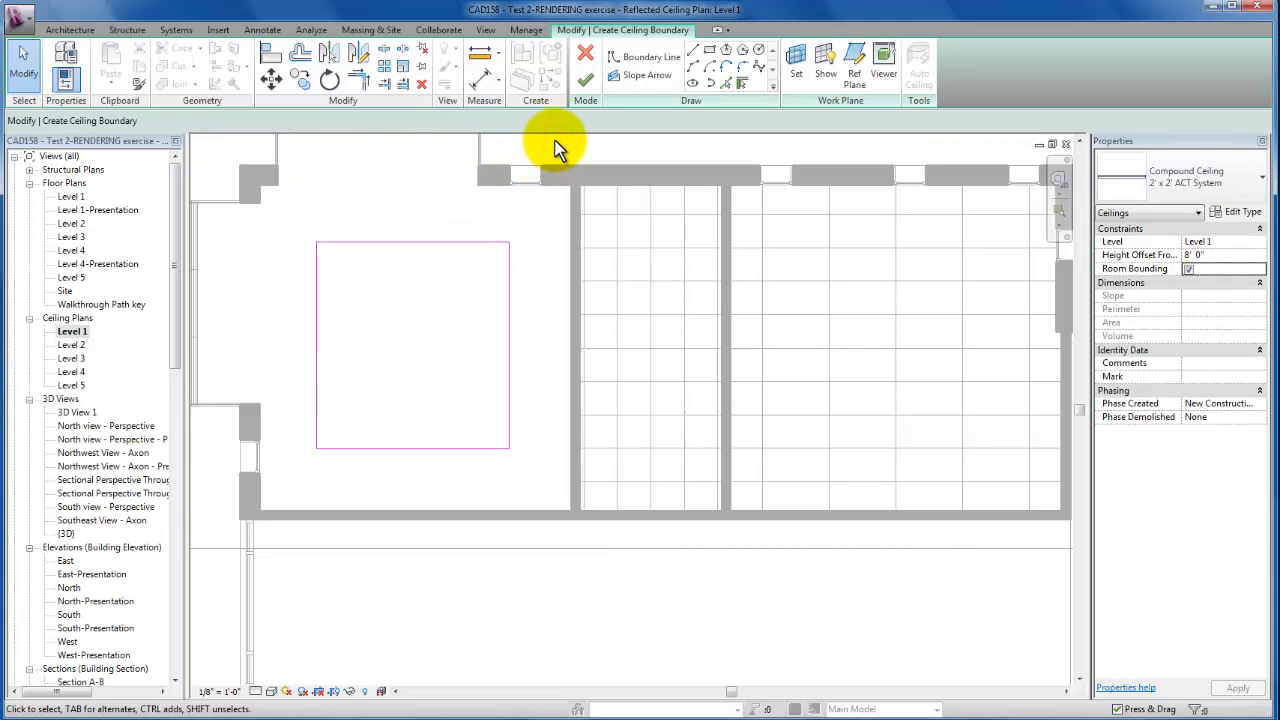
{"action": "mouse_move", "coordinate": [396, 244]}
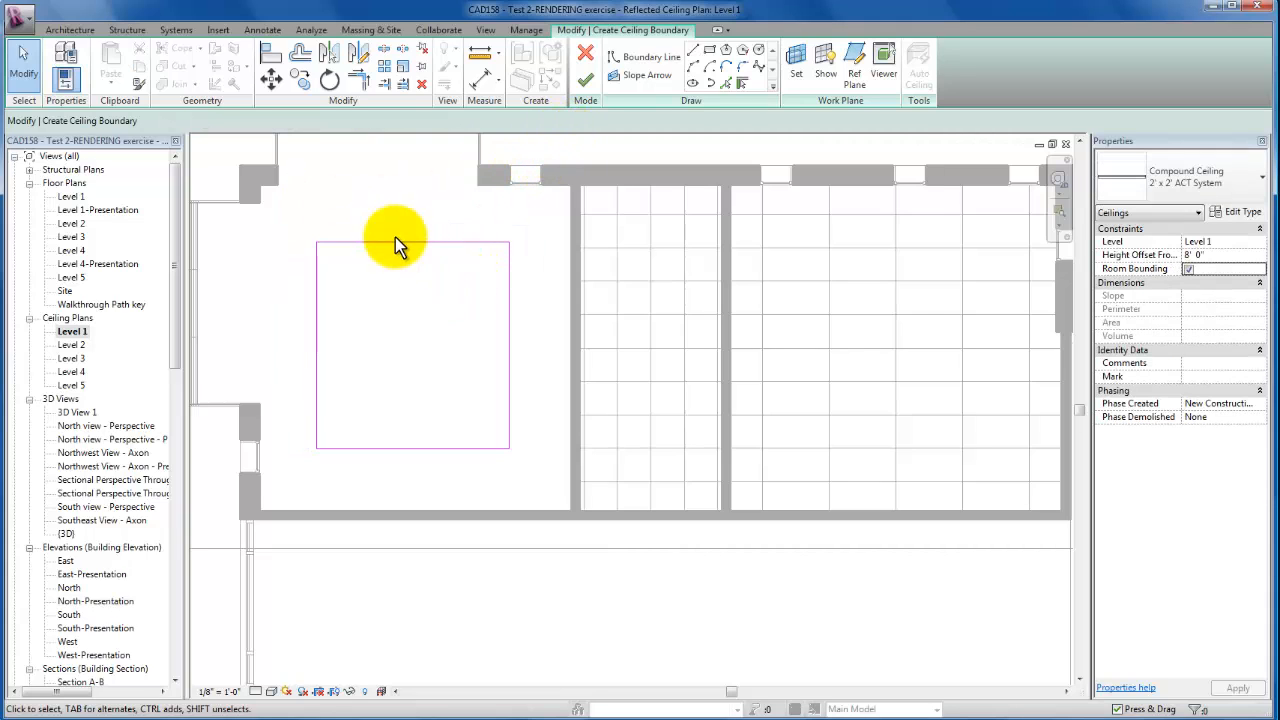
Finish the Gallery sketch as a 2' x 4' ACT tiled ceiling and deselect it
{"action": "left_click", "coordinate": [586, 80]}
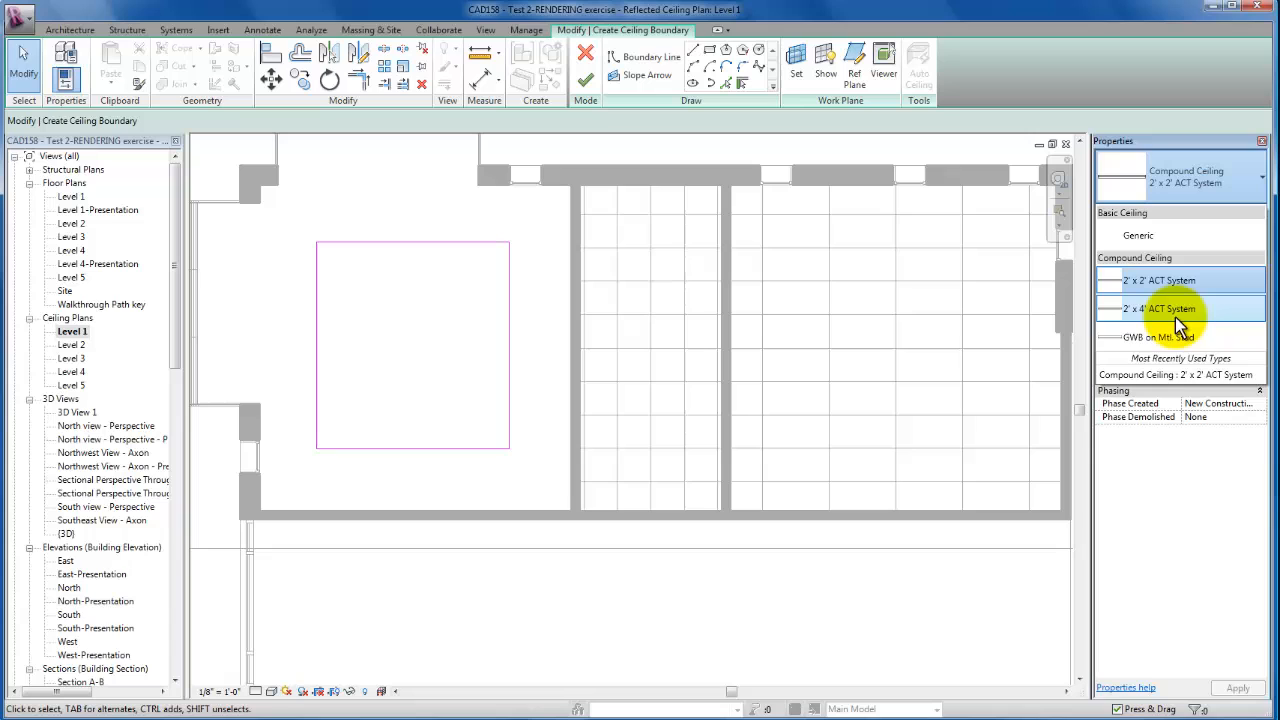
{"action": "left_click", "coordinate": [1180, 308]}
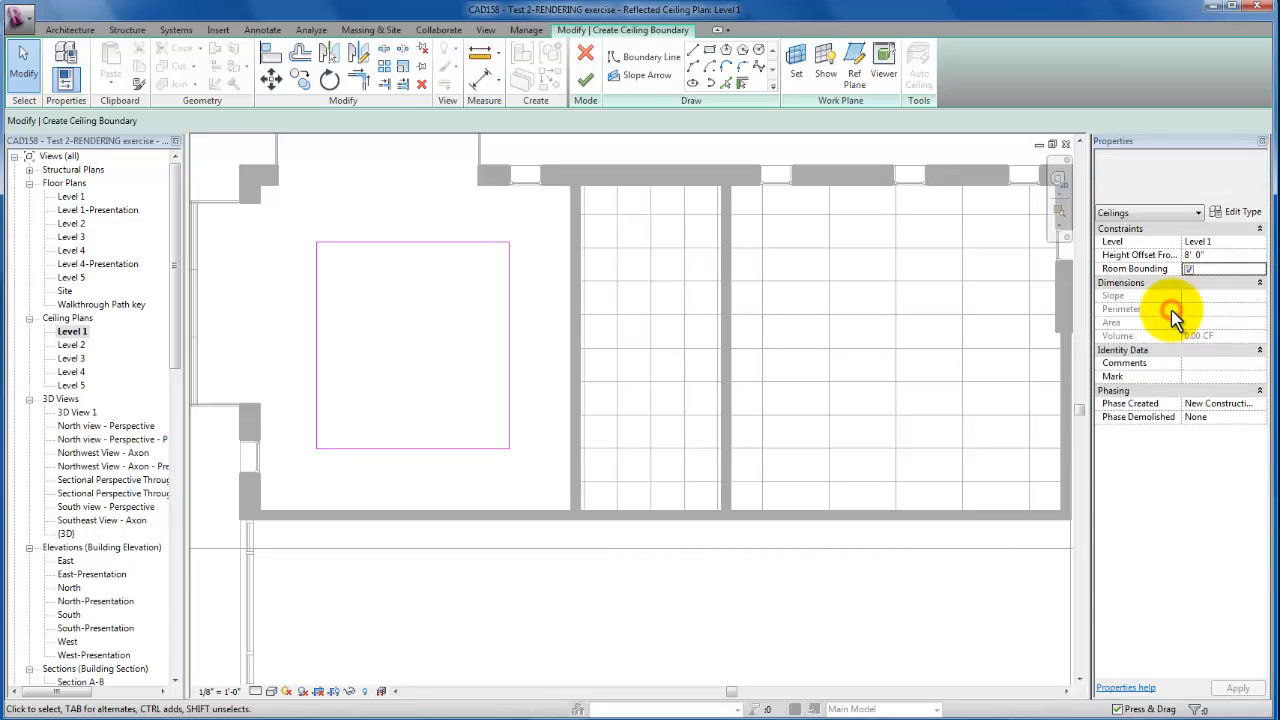
{"action": "left_click", "coordinate": [588, 80]}
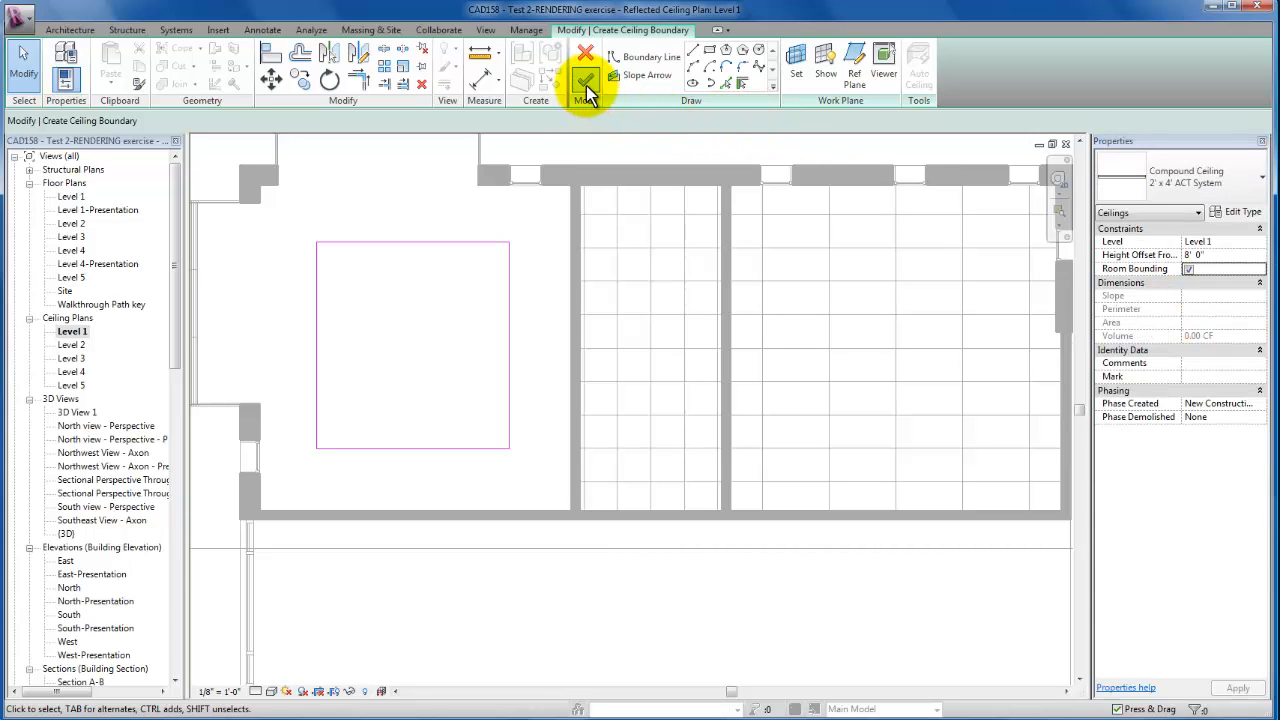
{"action": "left_click", "coordinate": [580, 84]}
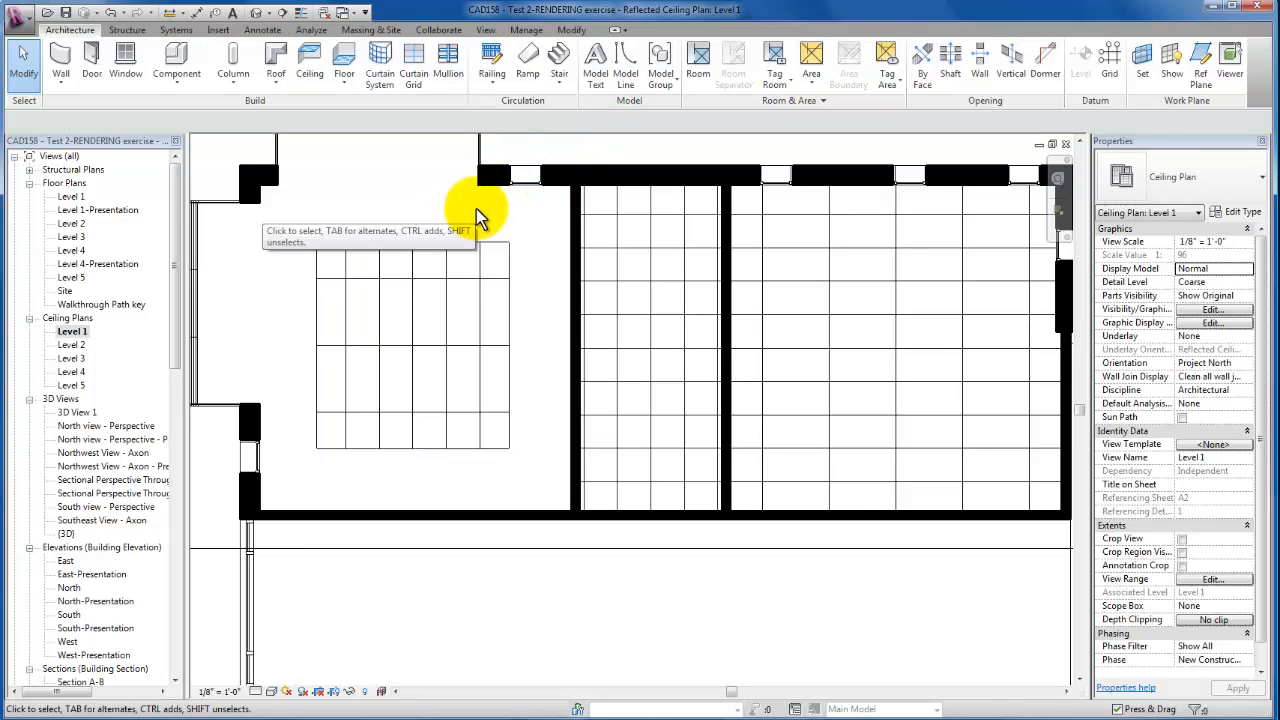
{"action": "mouse_move", "coordinate": [310, 62]}
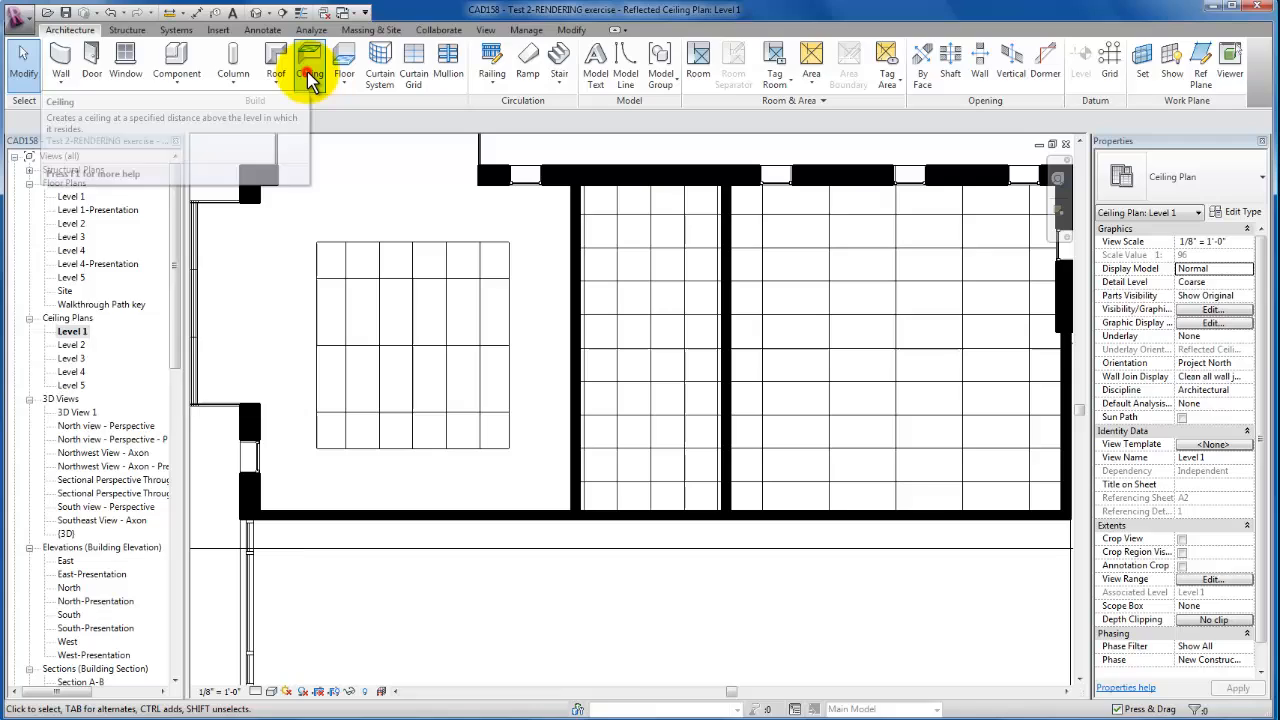
Sketch a new ceiling boundary rectangle around the Gallery's existing tile ceiling
{"action": "left_click", "coordinate": [312, 62]}
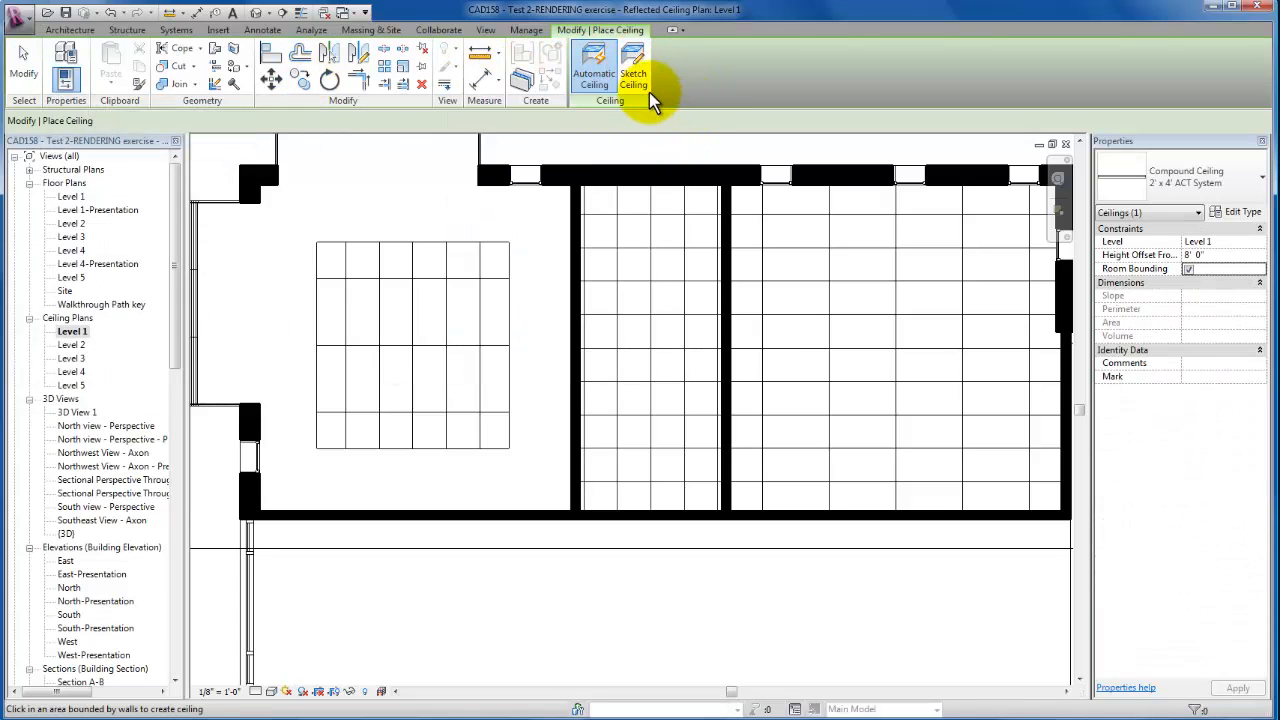
{"action": "left_click", "coordinate": [632, 70]}
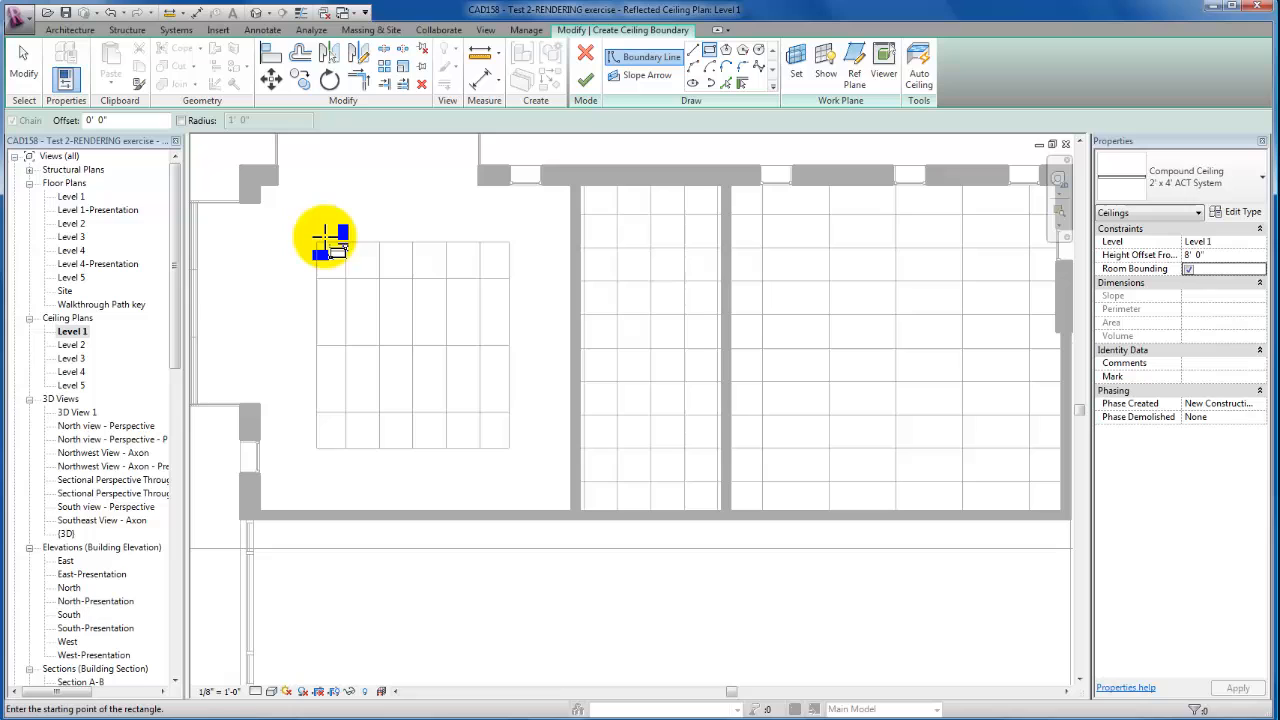
{"action": "left_click_drag", "start_coordinate": [324, 240], "coordinate": [516, 436]}
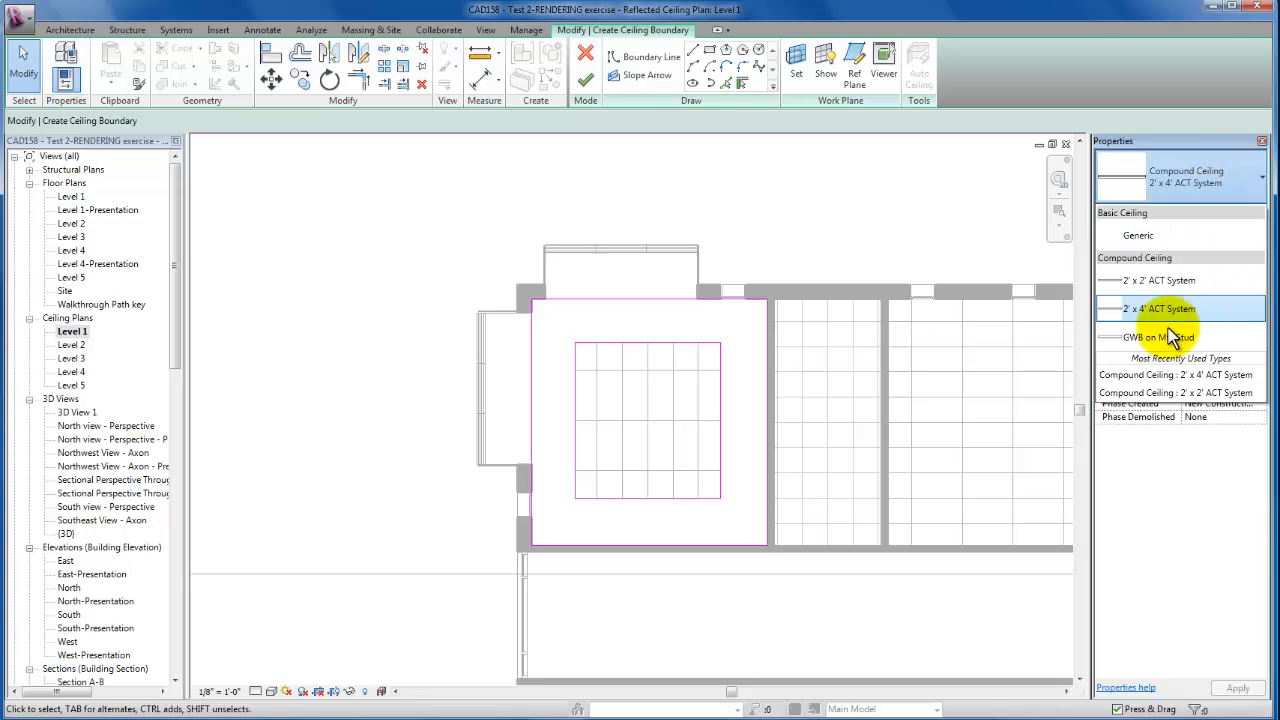
Finish the surrounding ceiling as GWB on Mtl. Stud and reselect it to verify
{"action": "left_click", "coordinate": [1150, 336]}
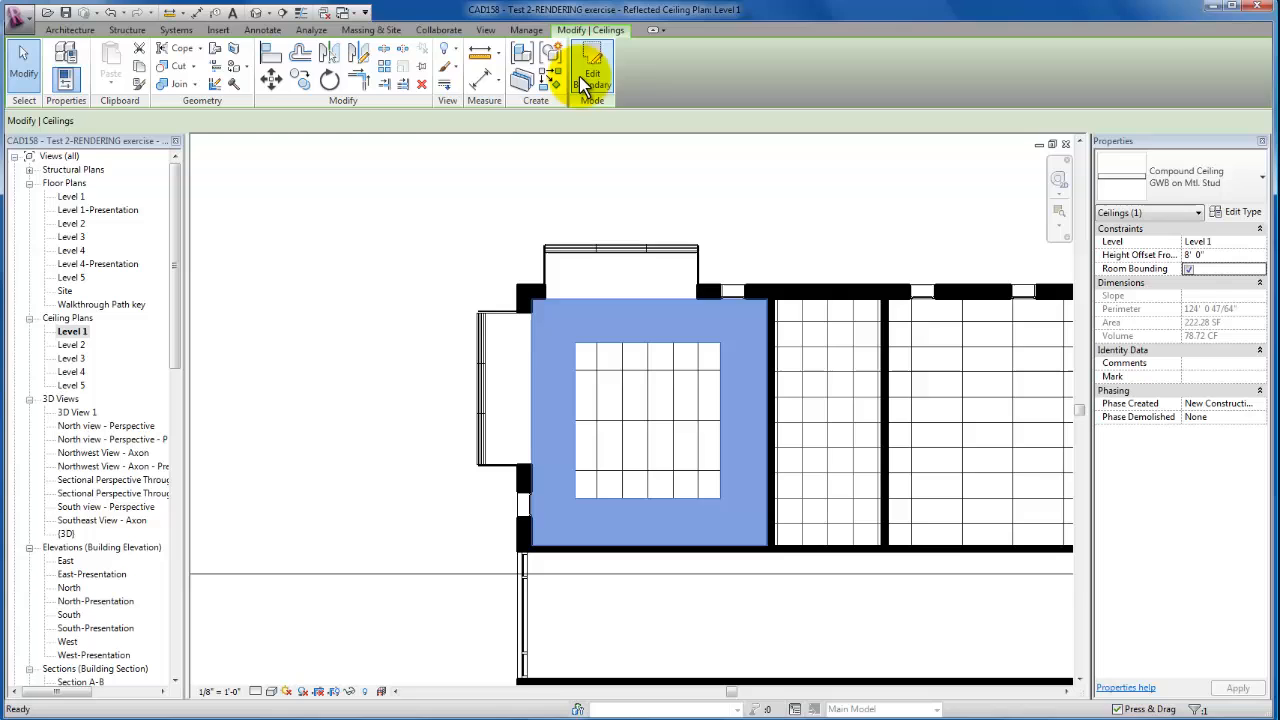
{"action": "left_click", "coordinate": [590, 70]}
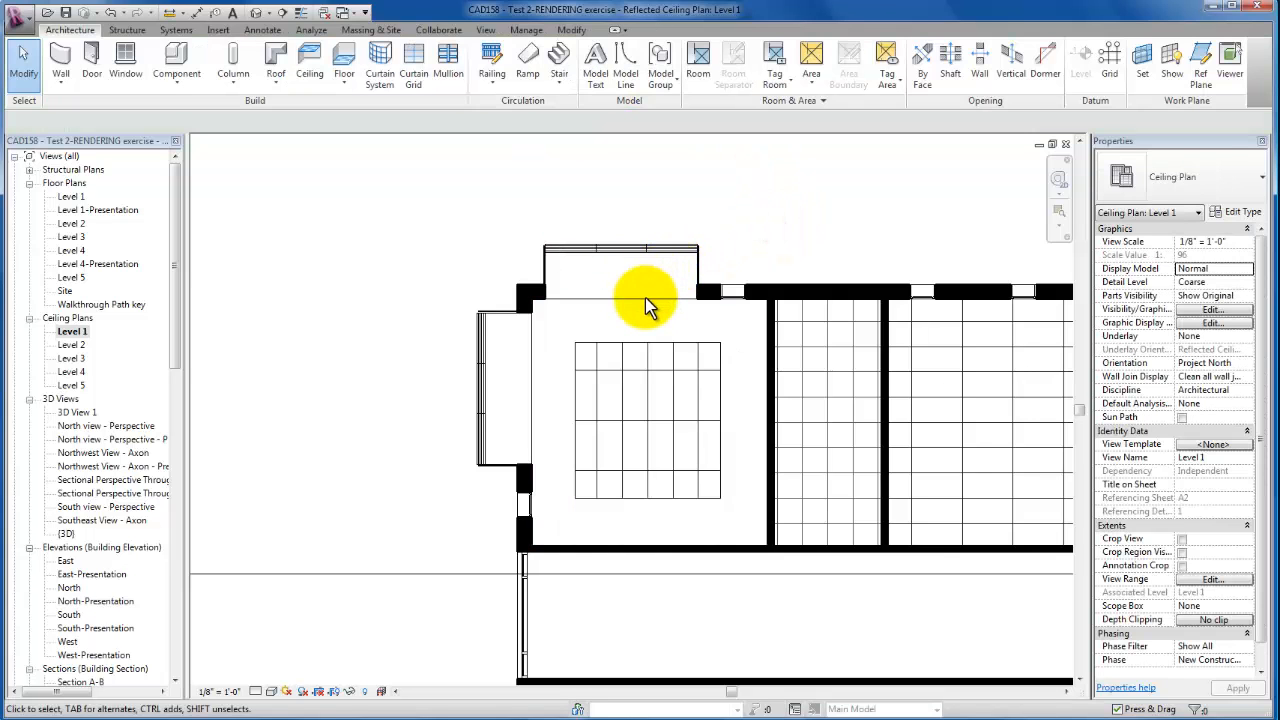
{"action": "mouse_move", "coordinate": [662, 316]}
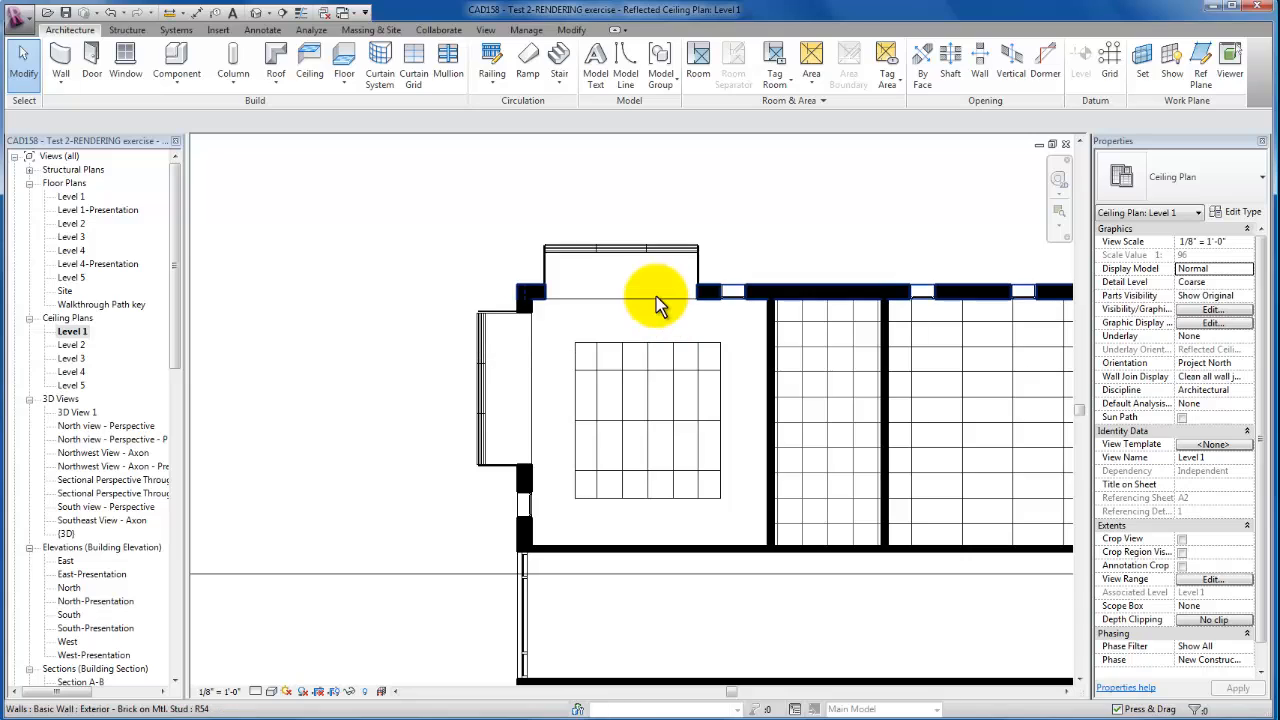
{"action": "left_click", "coordinate": [650, 420]}
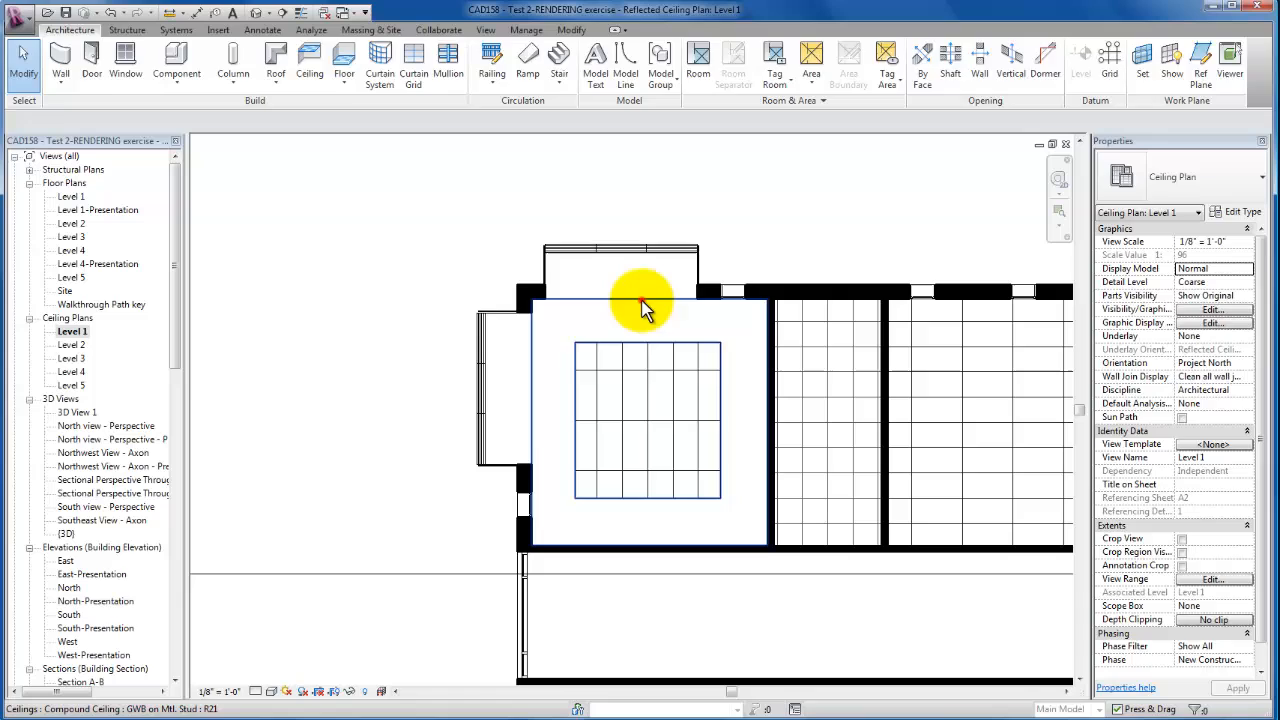
{"action": "left_click", "coordinate": [644, 308]}
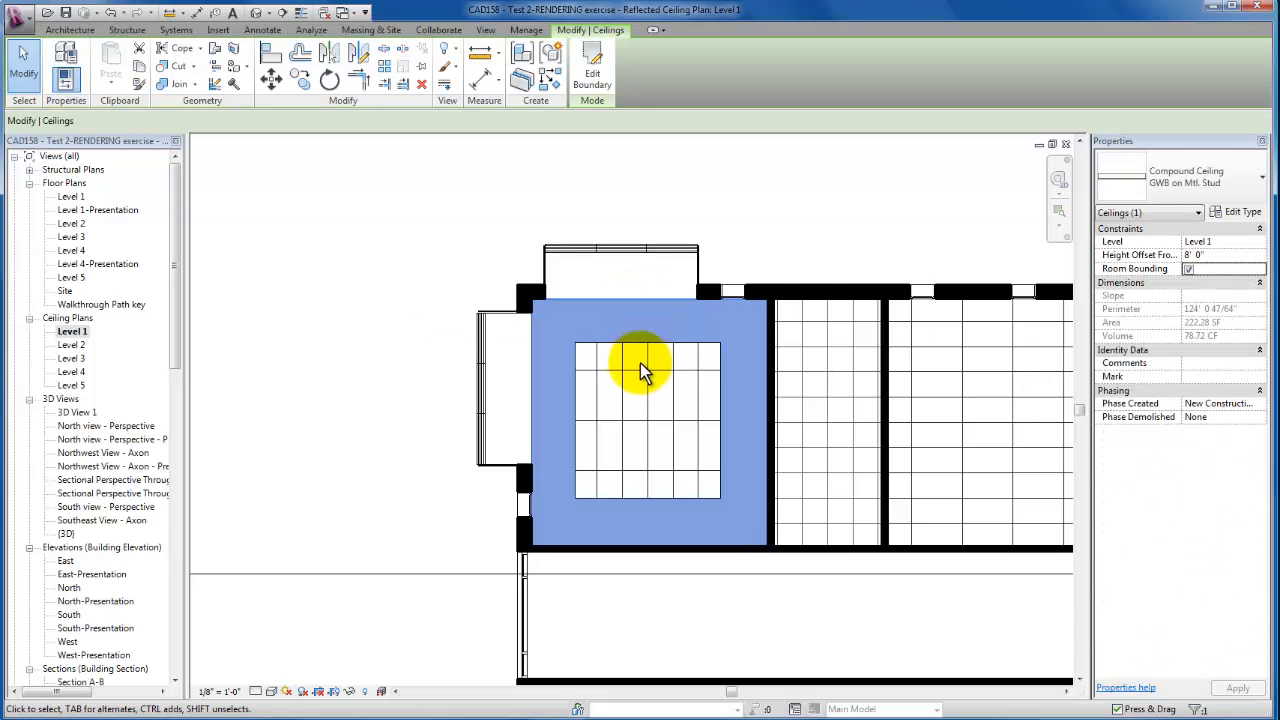
{"action": "mouse_move", "coordinate": [650, 364]}
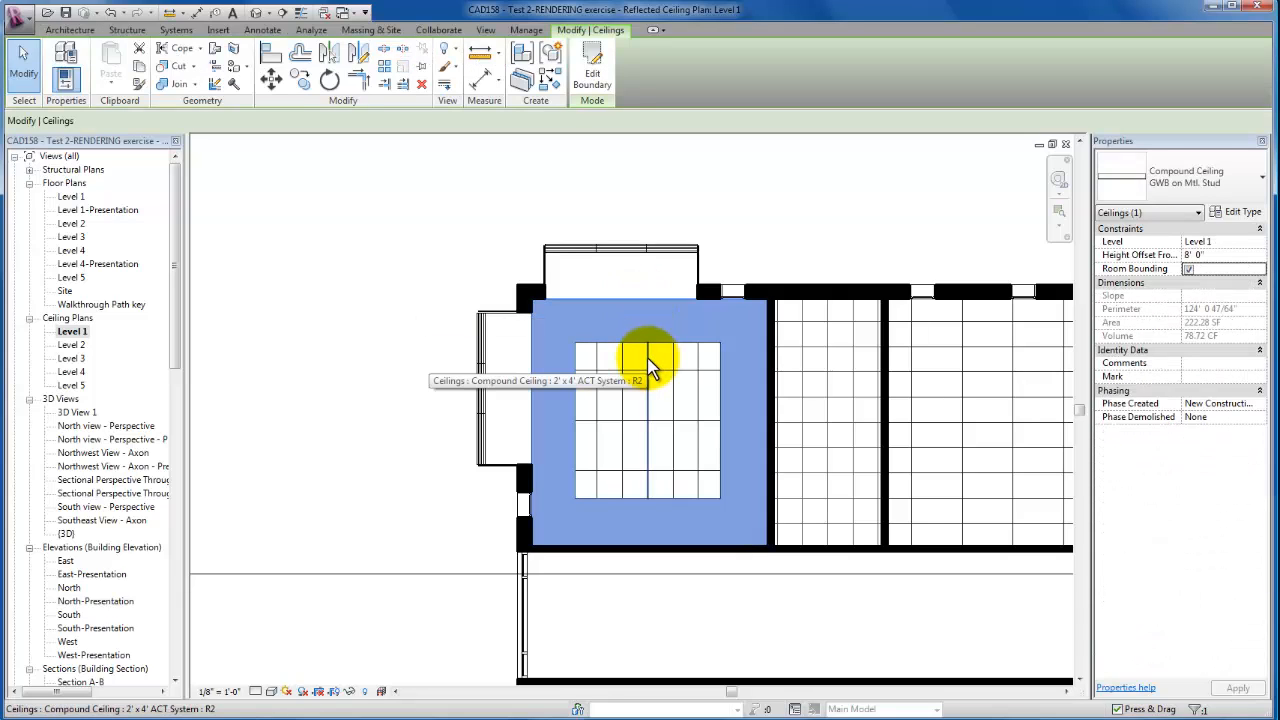
{"action": "mouse_move", "coordinate": [838, 364]}
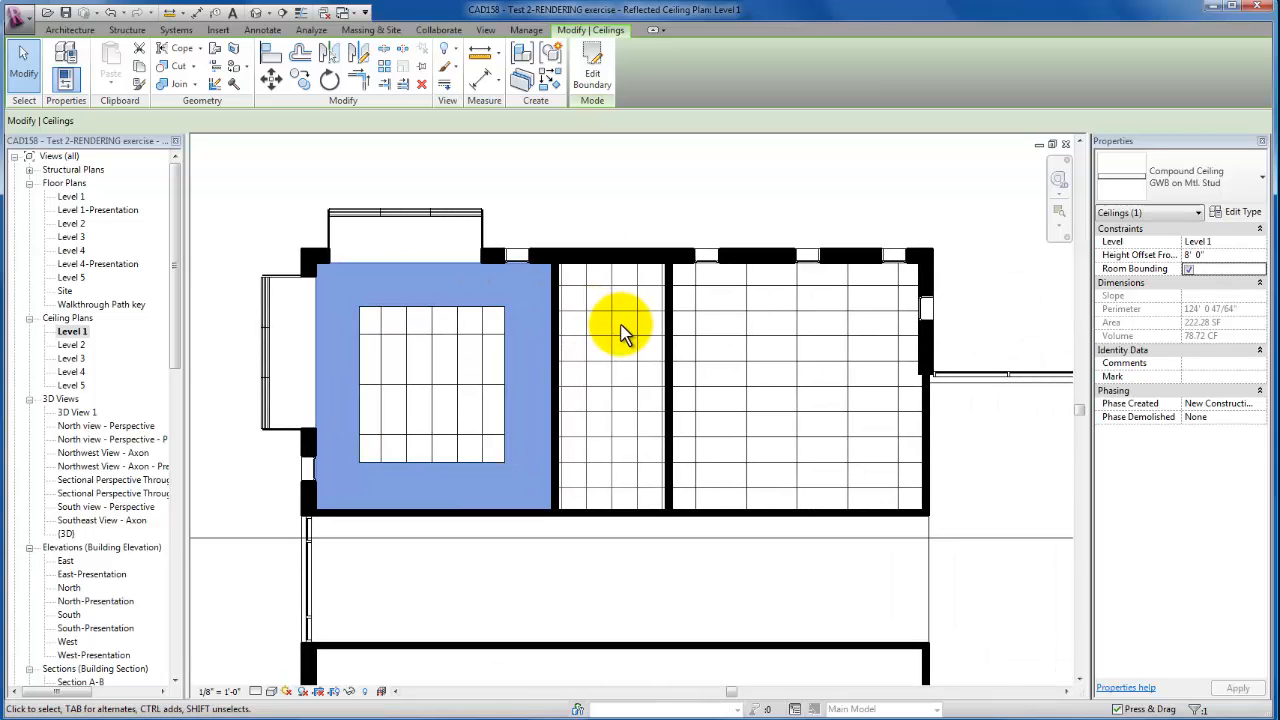
{"action": "mouse_move", "coordinate": [744, 360]}
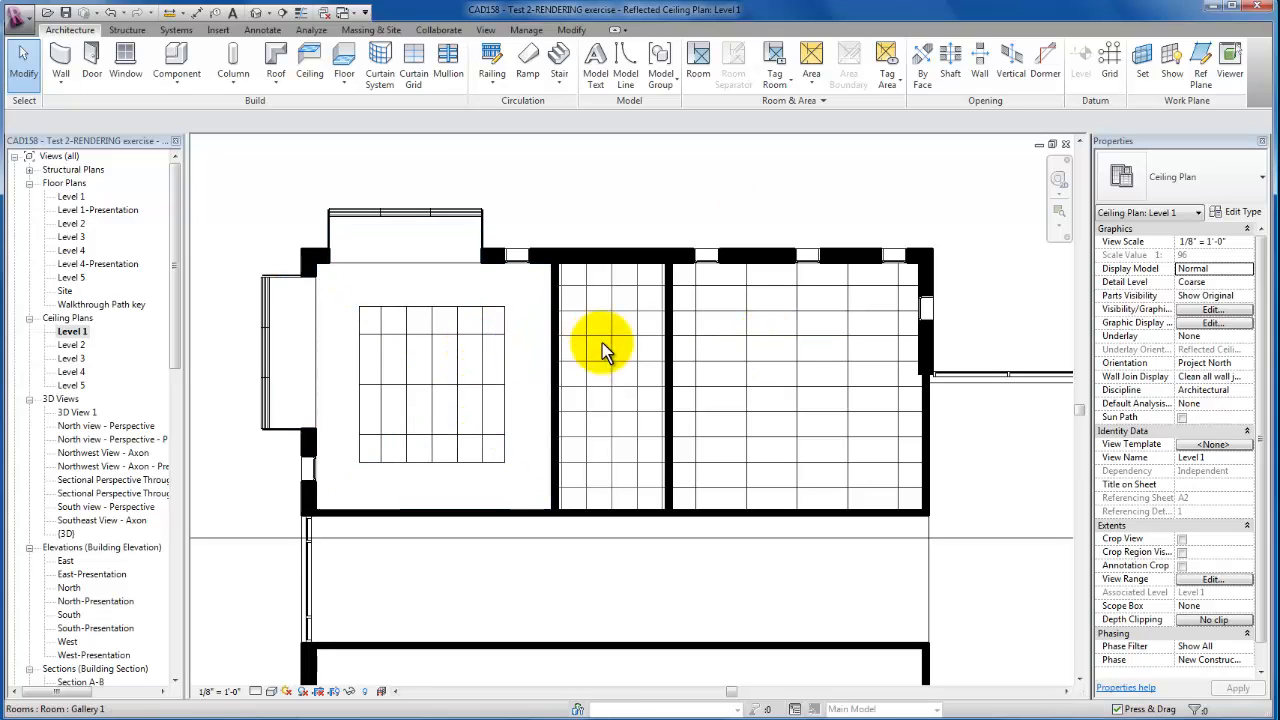
Select the Office's 2' x 4' ACT ceiling and rotate its tile grid 90 degrees
{"action": "left_click", "coordinate": [790, 284]}
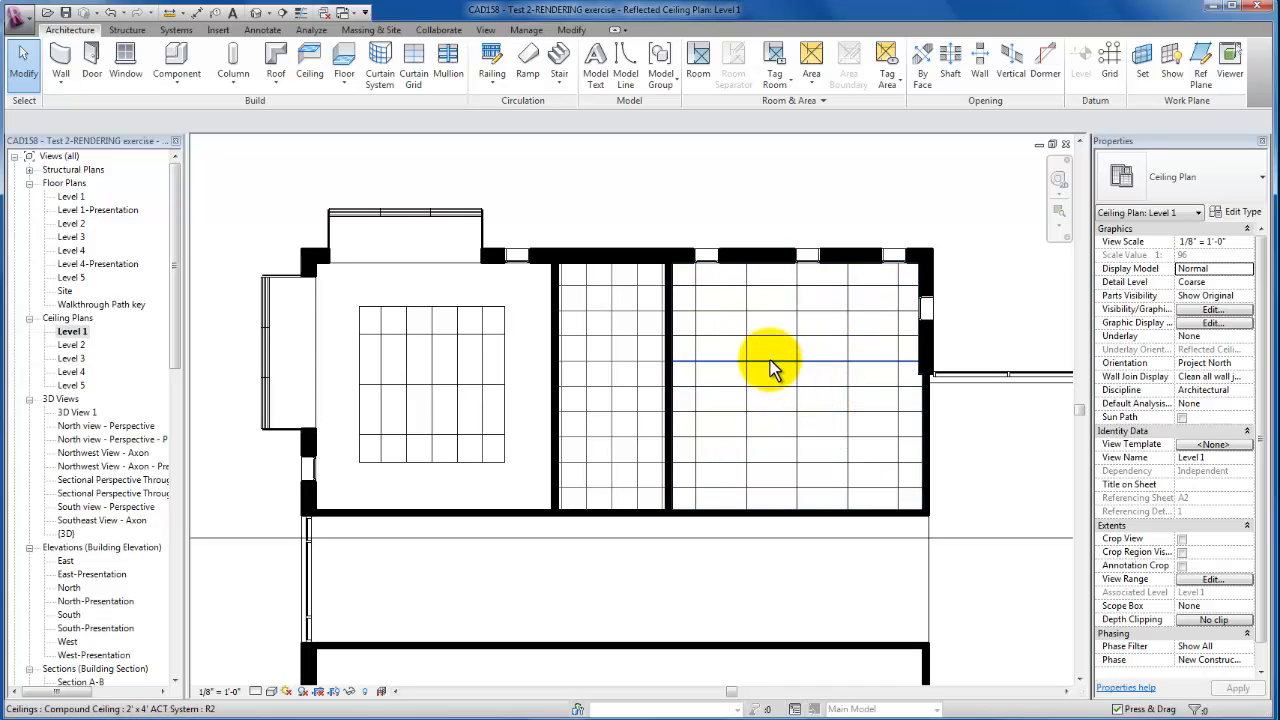
{"action": "left_click", "coordinate": [770, 360]}
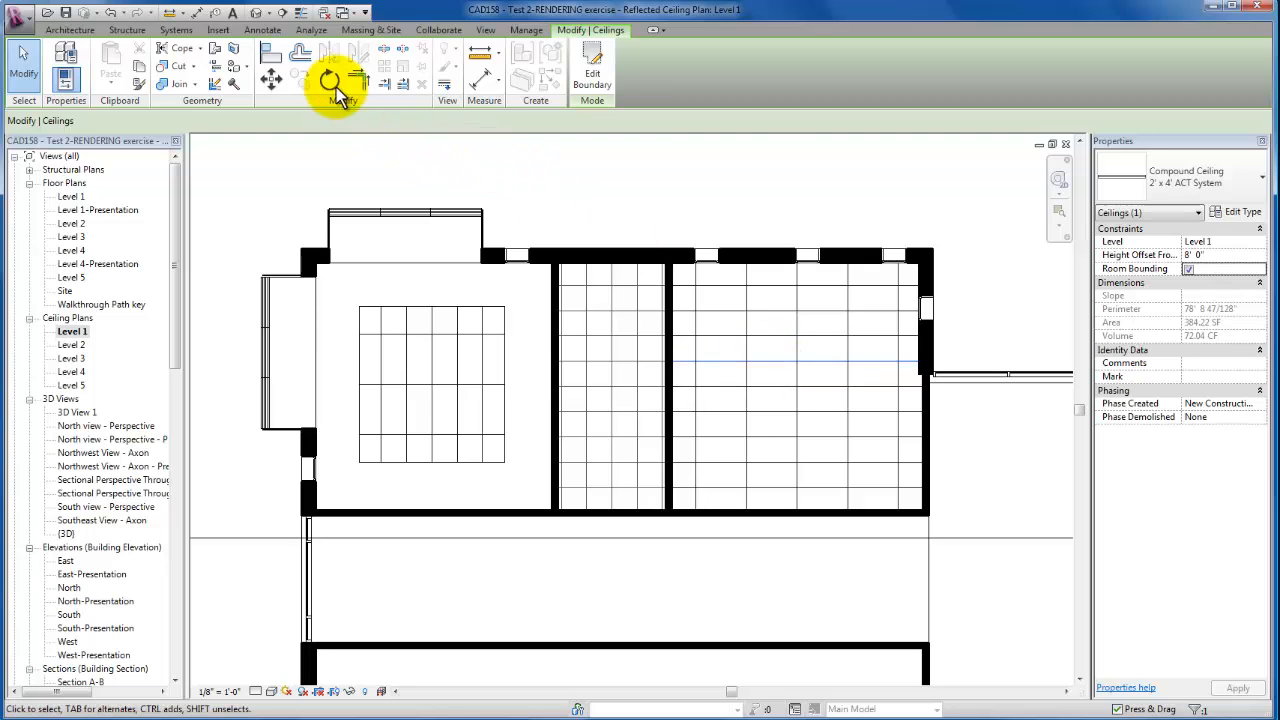
{"action": "left_click", "coordinate": [328, 80]}
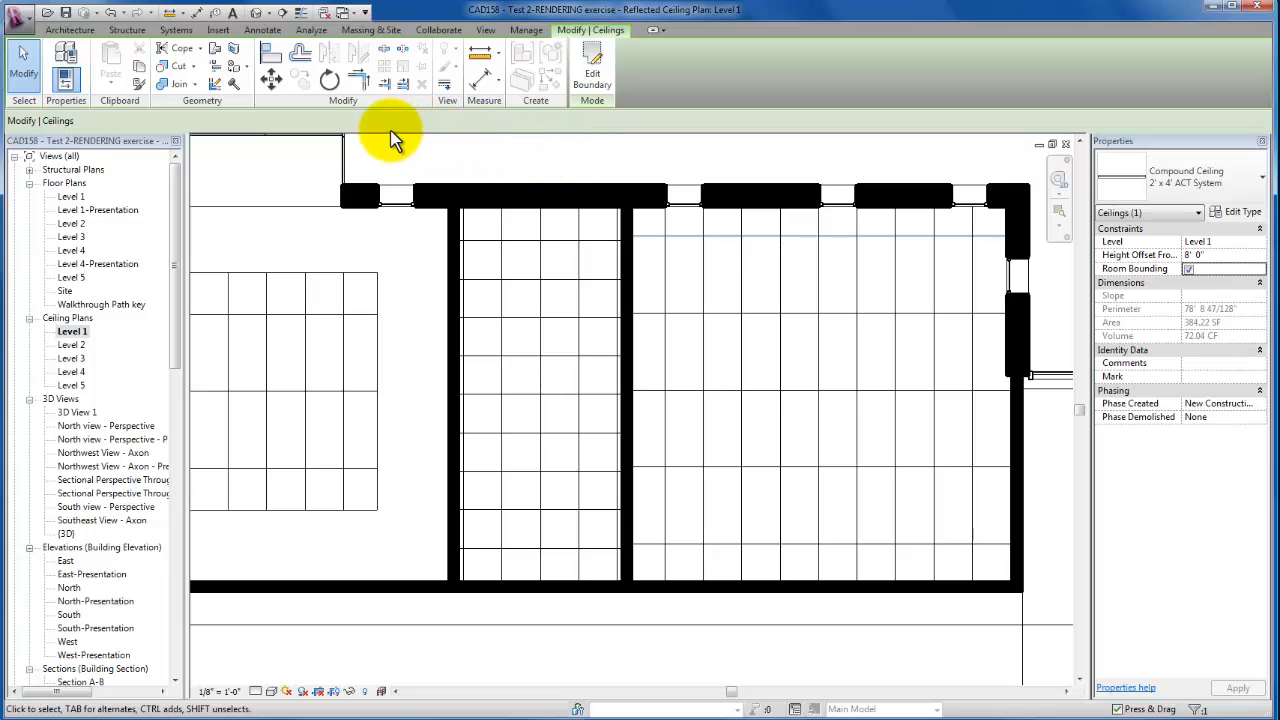
{"action": "mouse_move", "coordinate": [270, 56]}
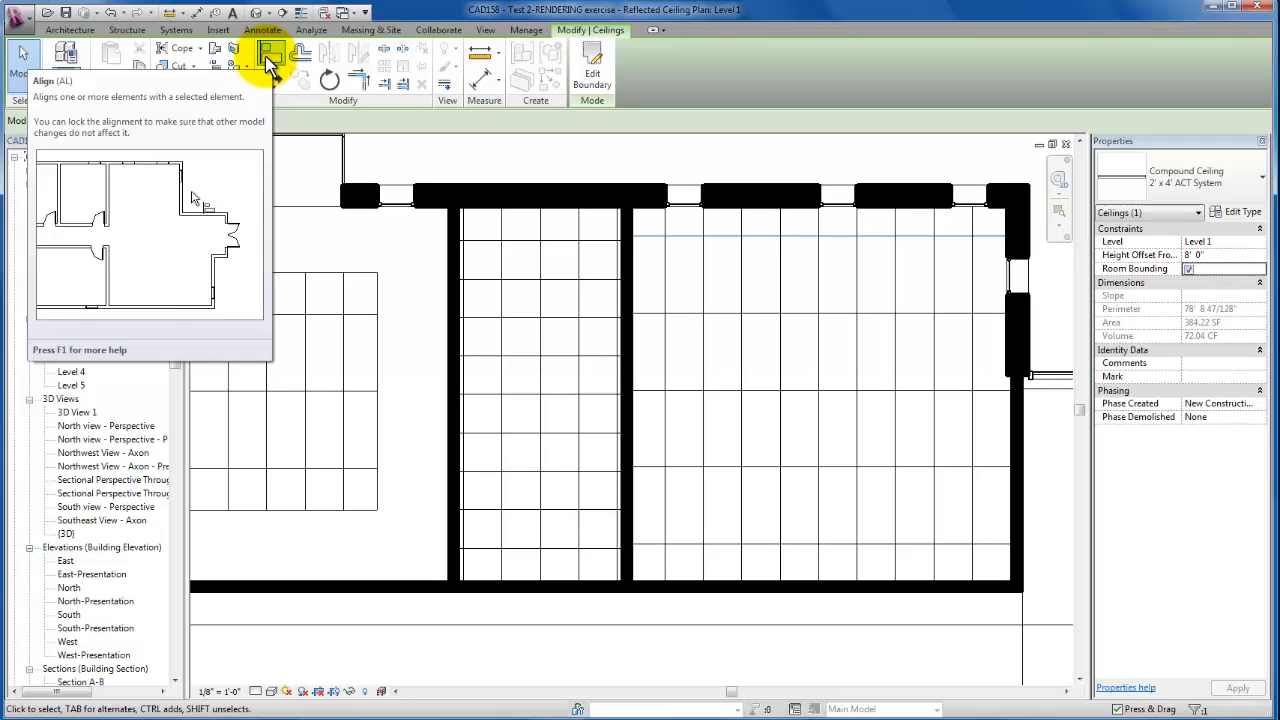
Align the middle room's ceiling grid lines to the Office grid with the Align tool
{"action": "left_click", "coordinate": [268, 56]}
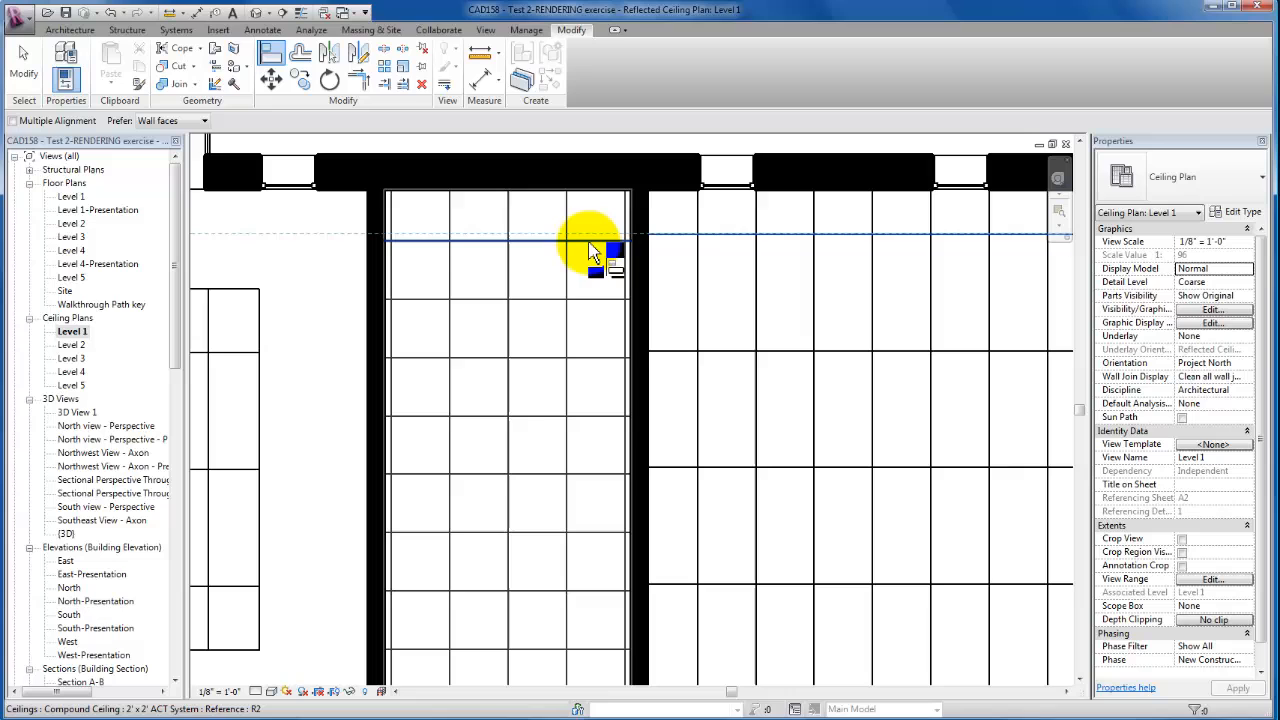
{"action": "mouse_move", "coordinate": [596, 252]}
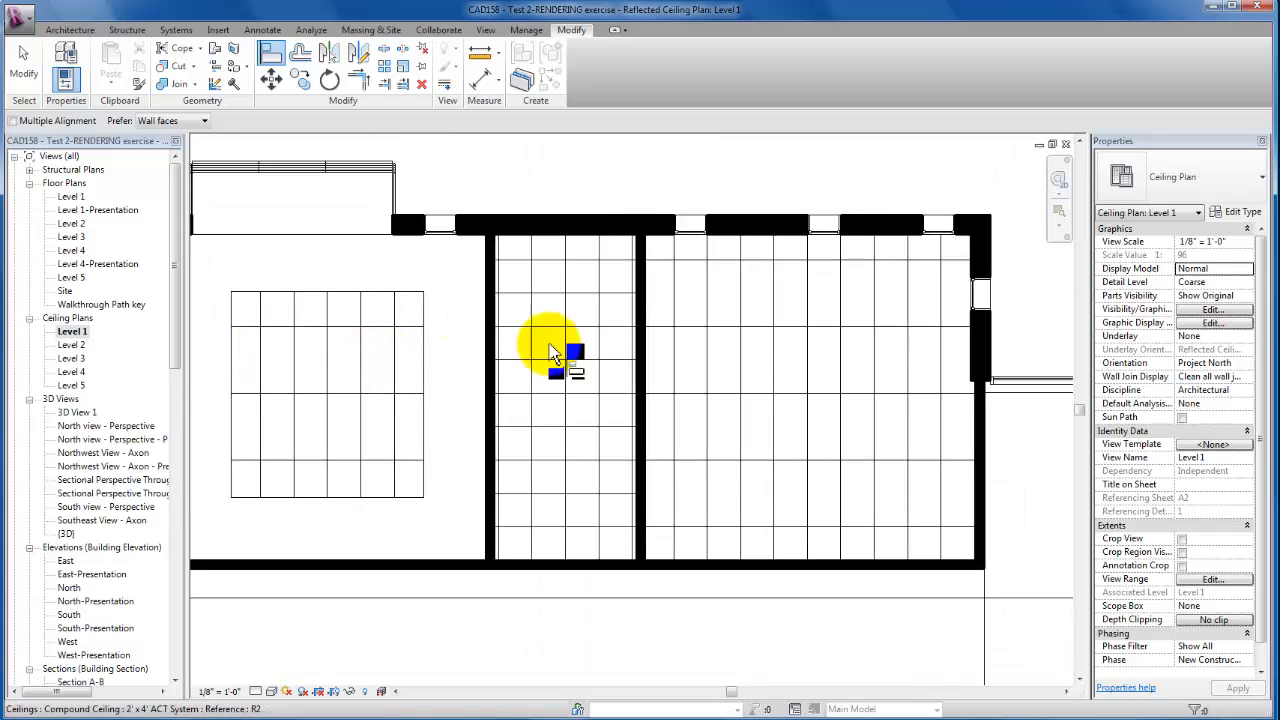
{"action": "mouse_move", "coordinate": [624, 340]}
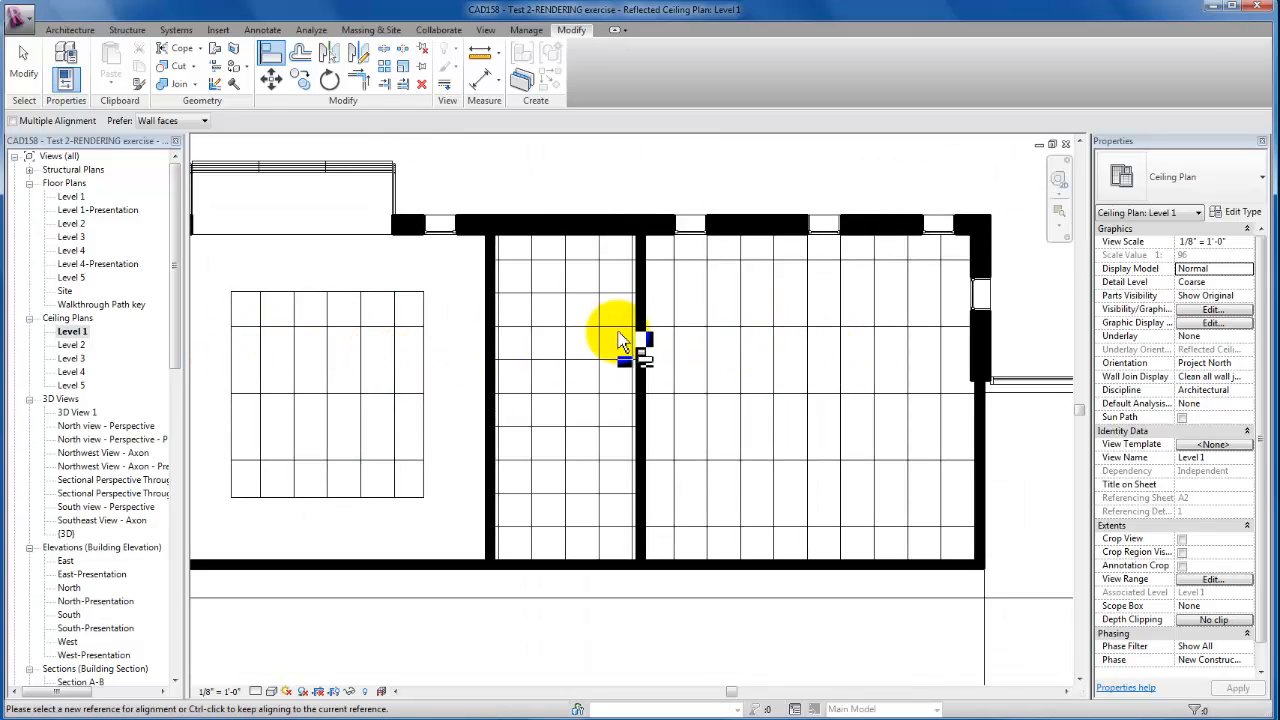
{"action": "mouse_move", "coordinate": [632, 164]}
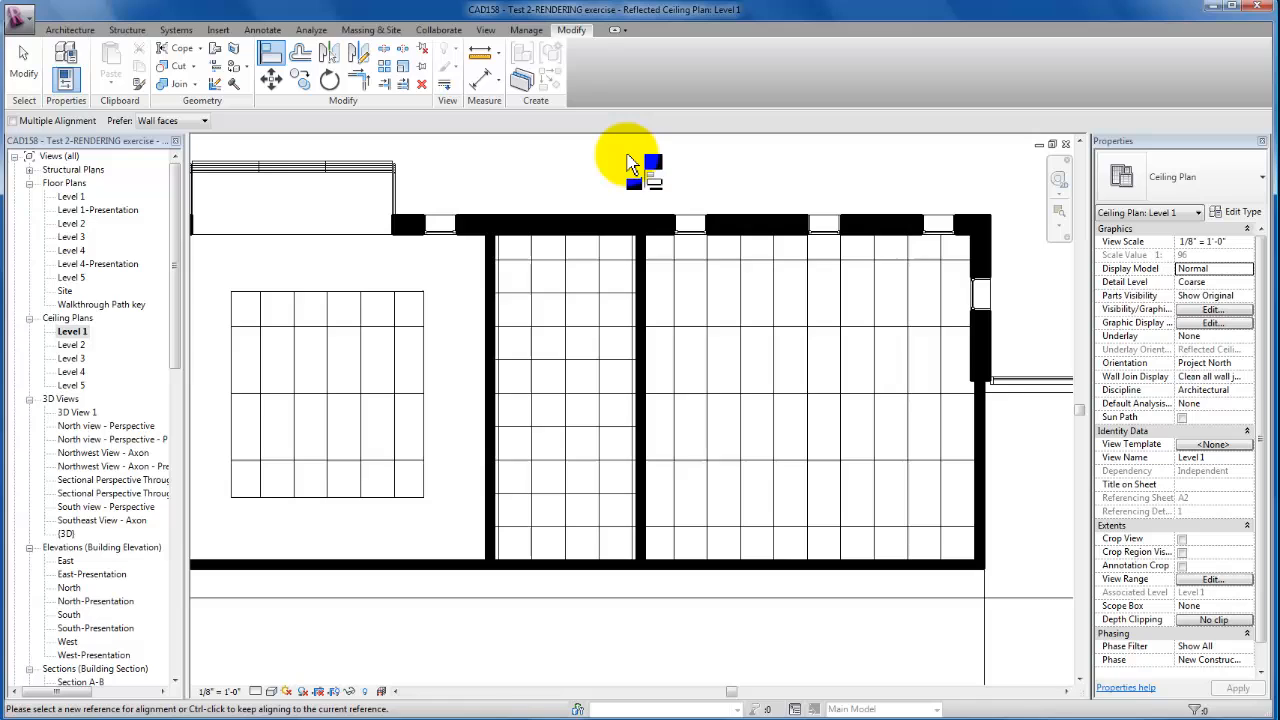
{"action": "mouse_move", "coordinate": [634, 164]}
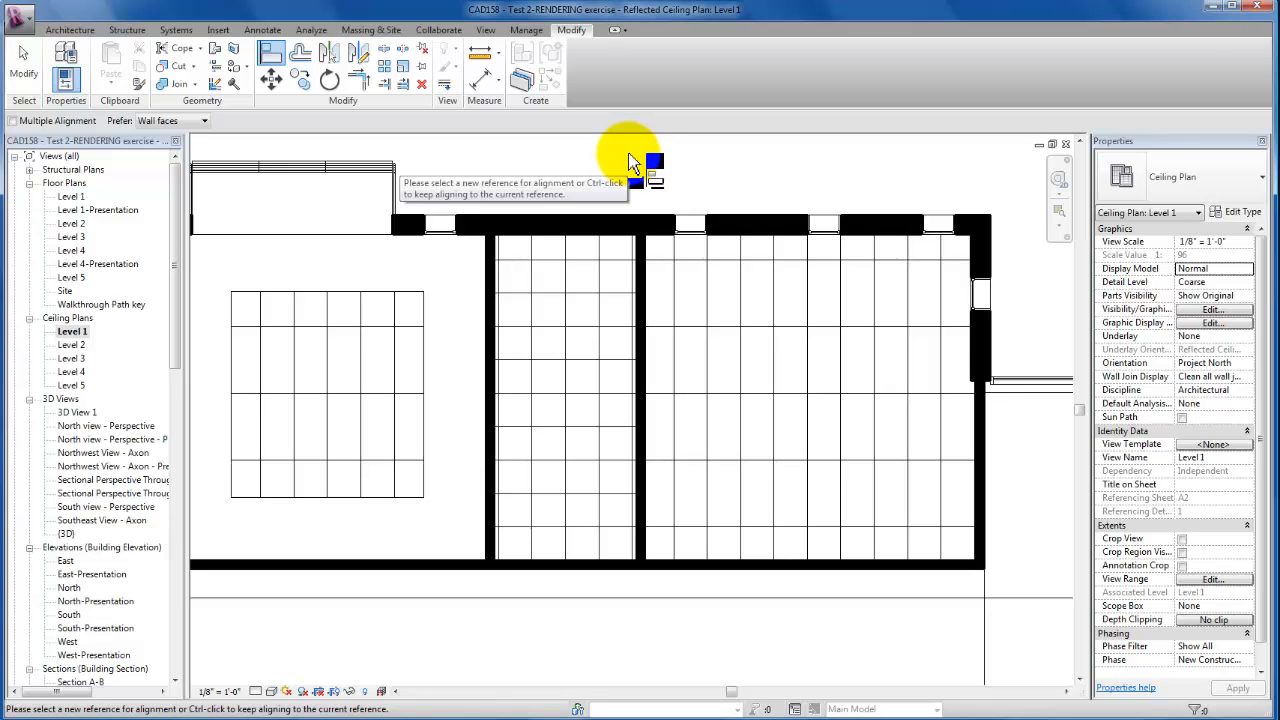